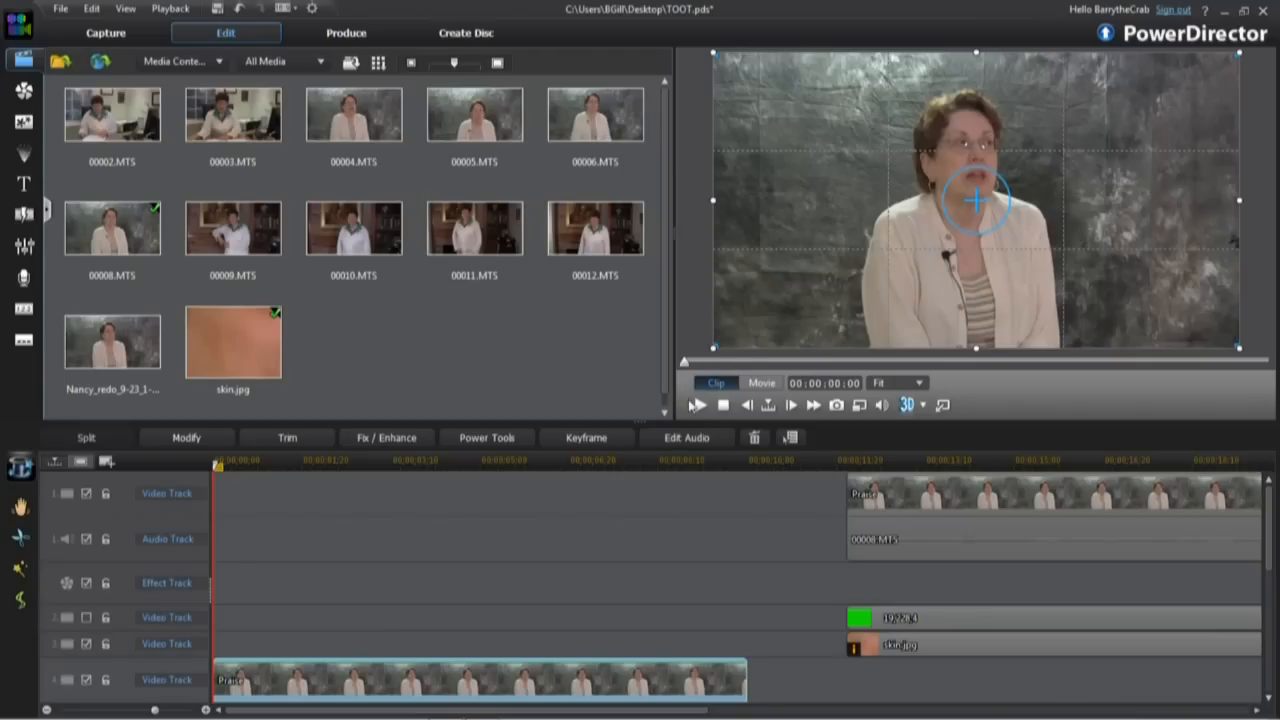
- Play the interview preview and stop it at 00:00:04:00
left_click(700, 404)
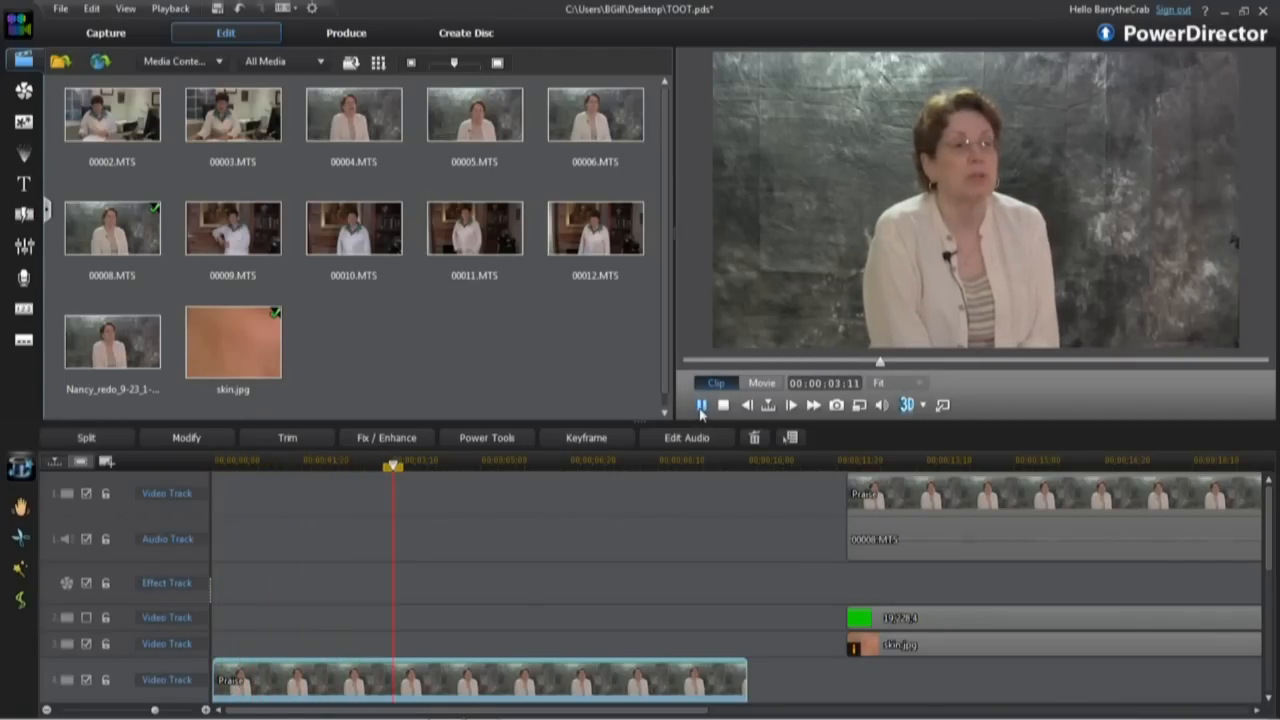
left_click(700, 404)
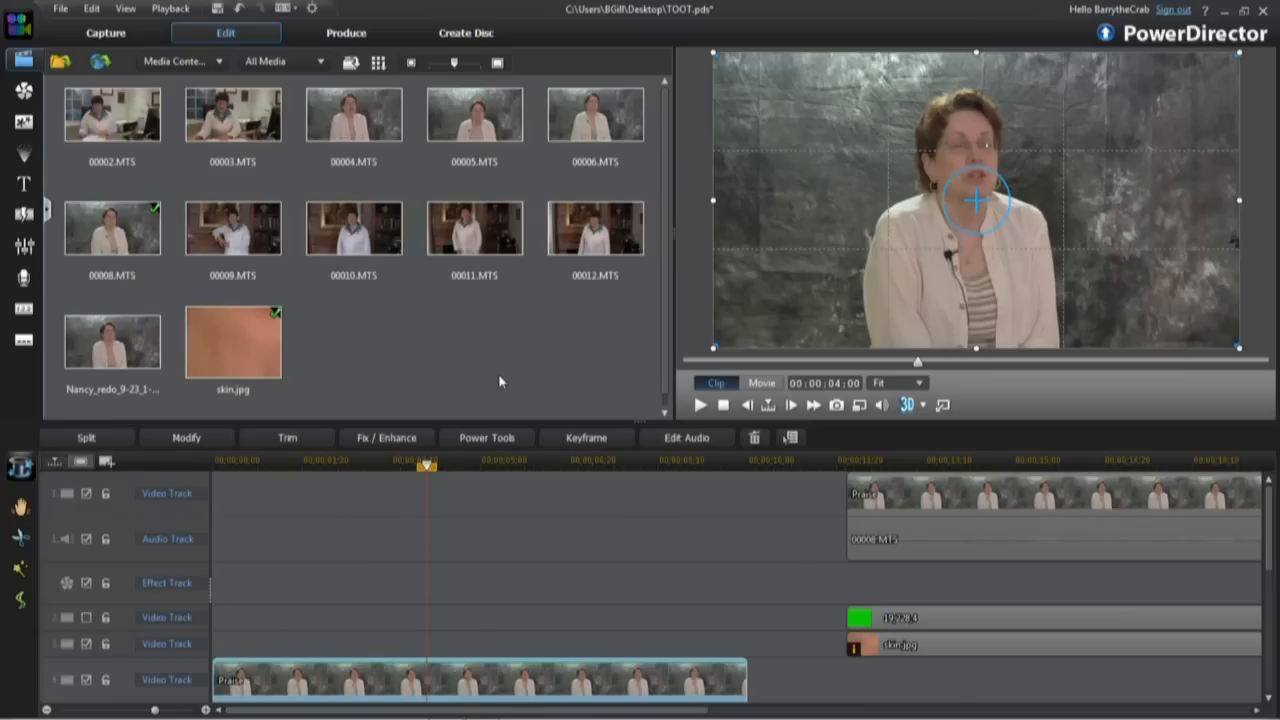
mouse_move(488, 380)
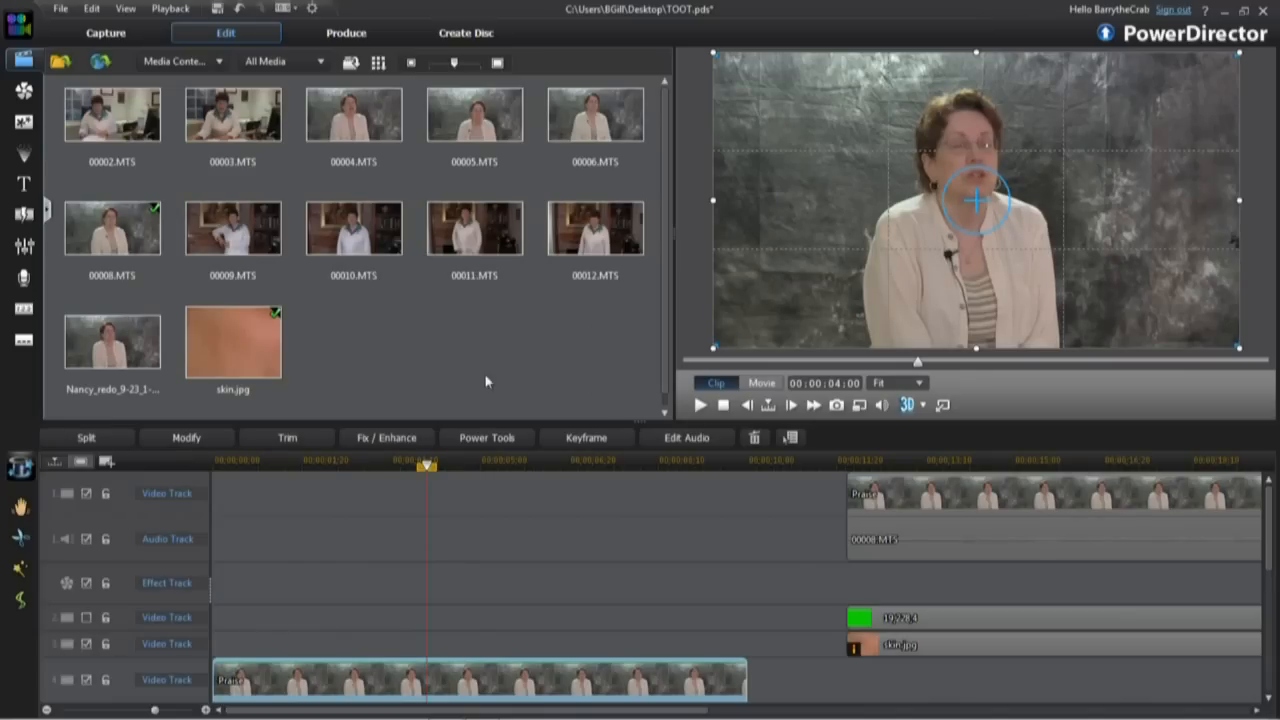
mouse_move(498, 346)
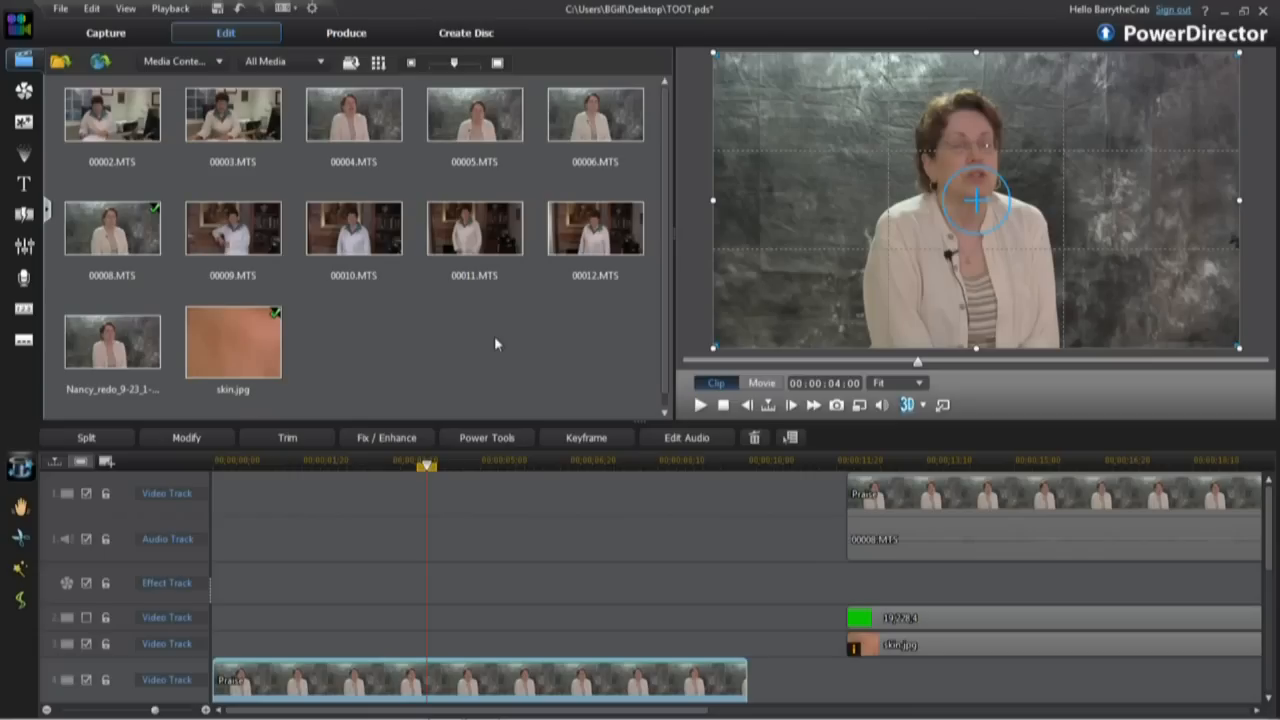
mouse_move(600, 332)
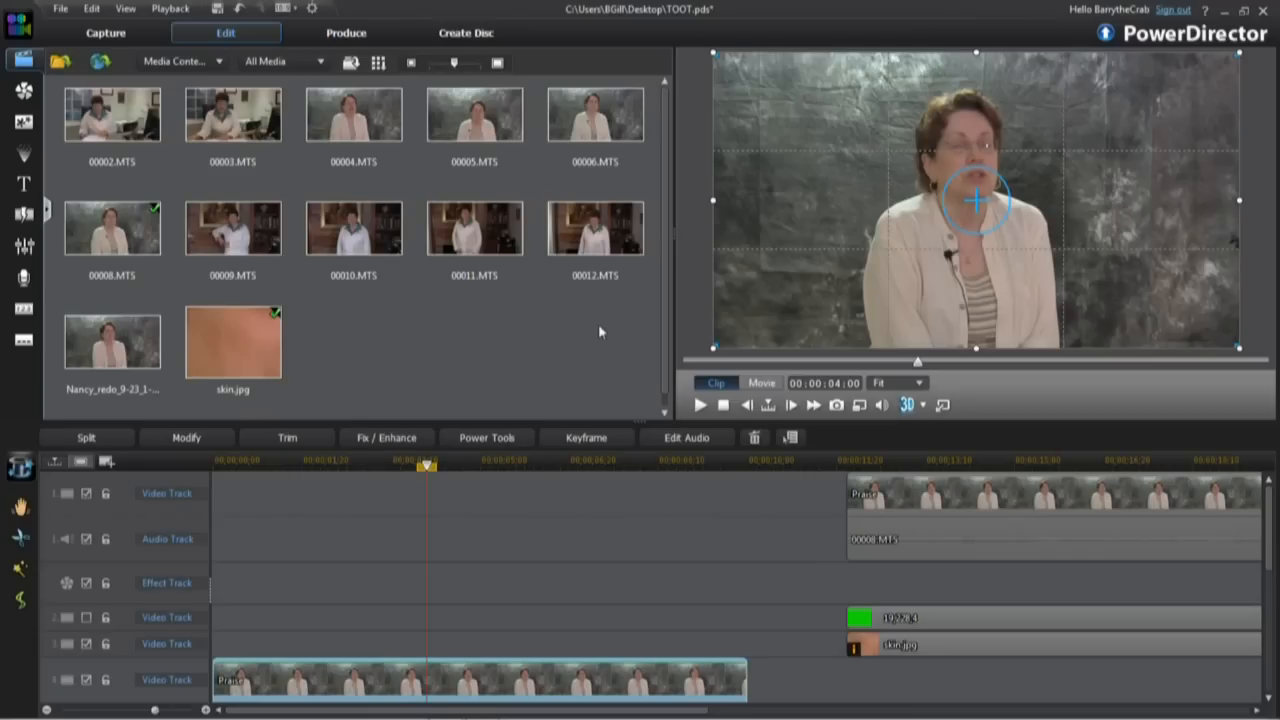
mouse_move(510, 592)
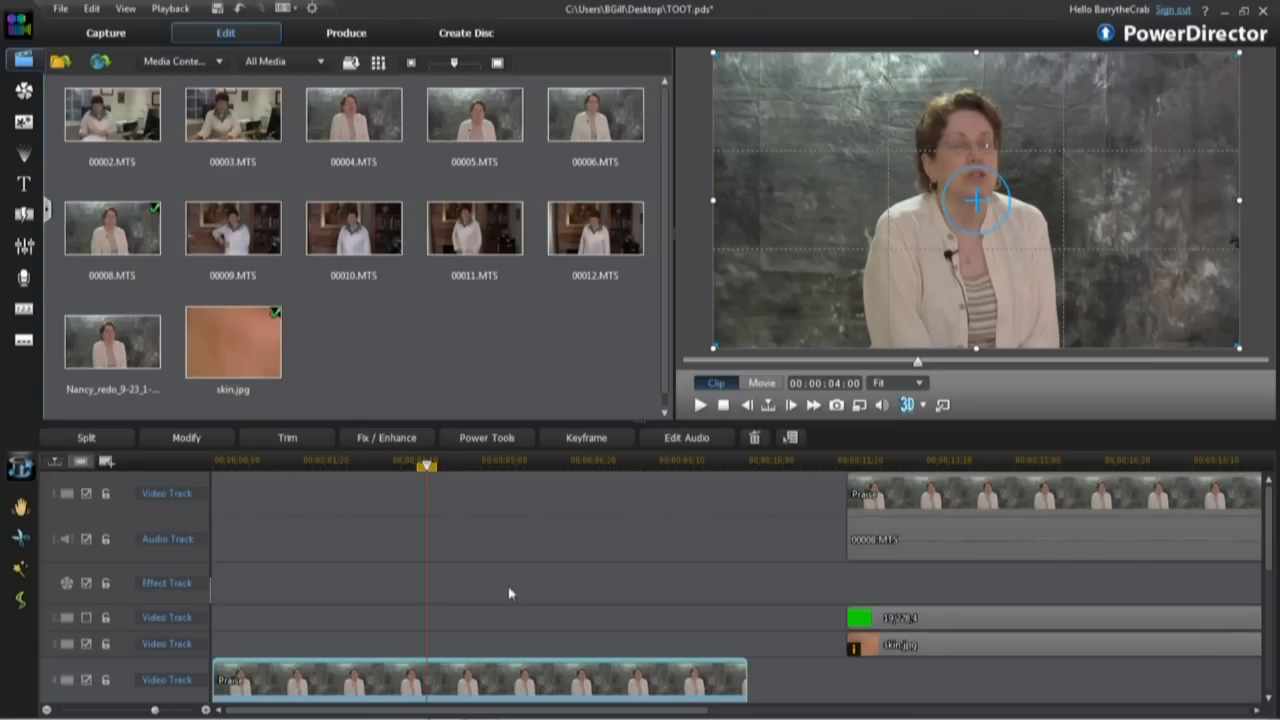
mouse_move(590, 604)
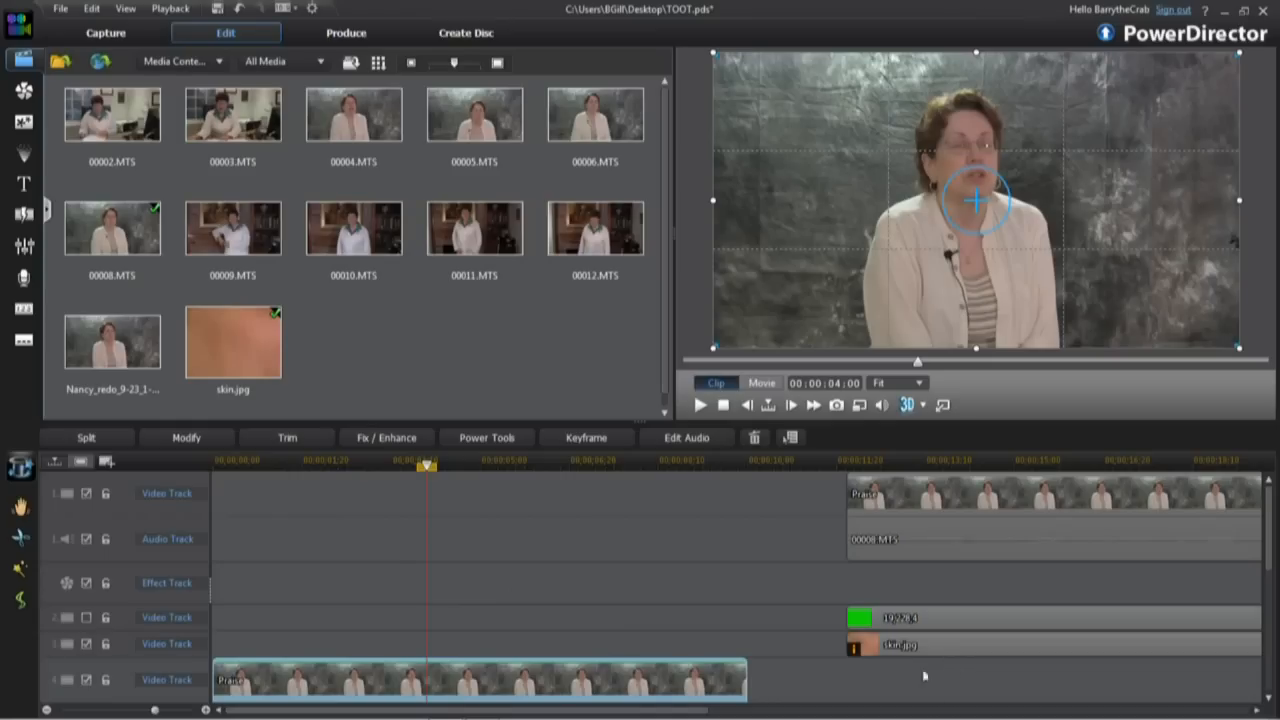
mouse_move(896, 378)
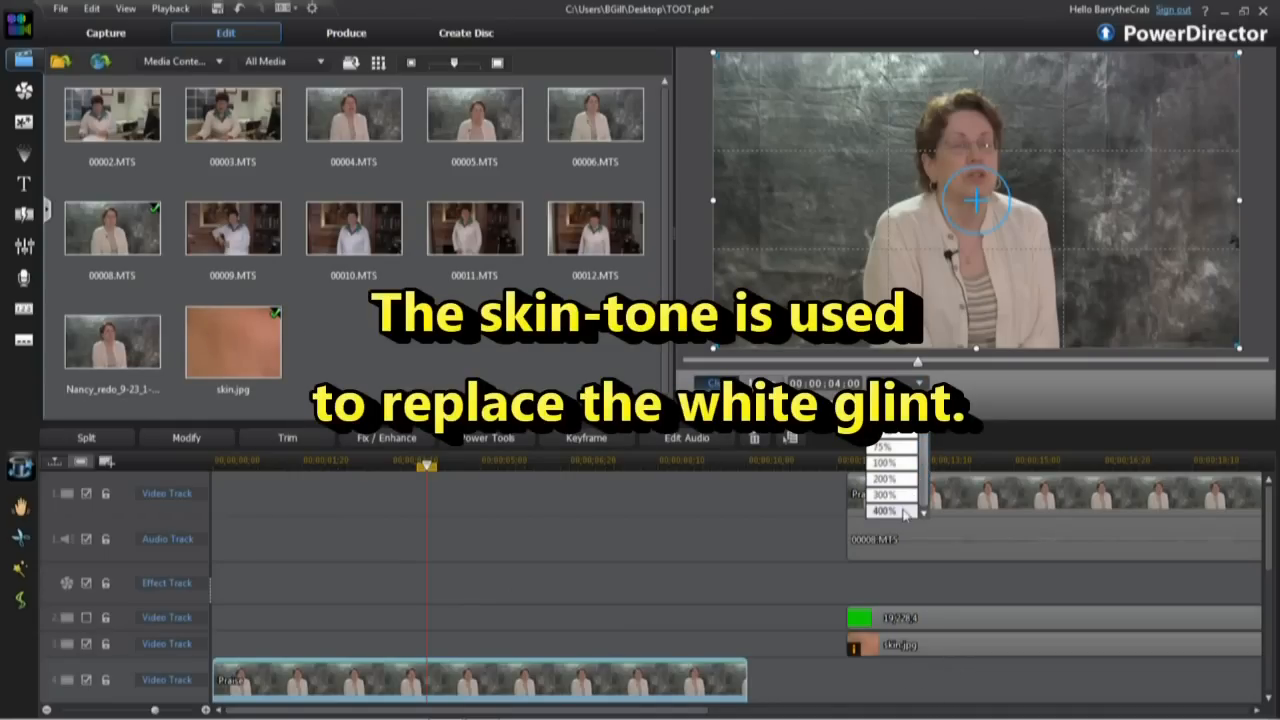
- Magnify the preview to 400% and bring skin.jpg into PiP Designer over her glasses
left_click(884, 512)
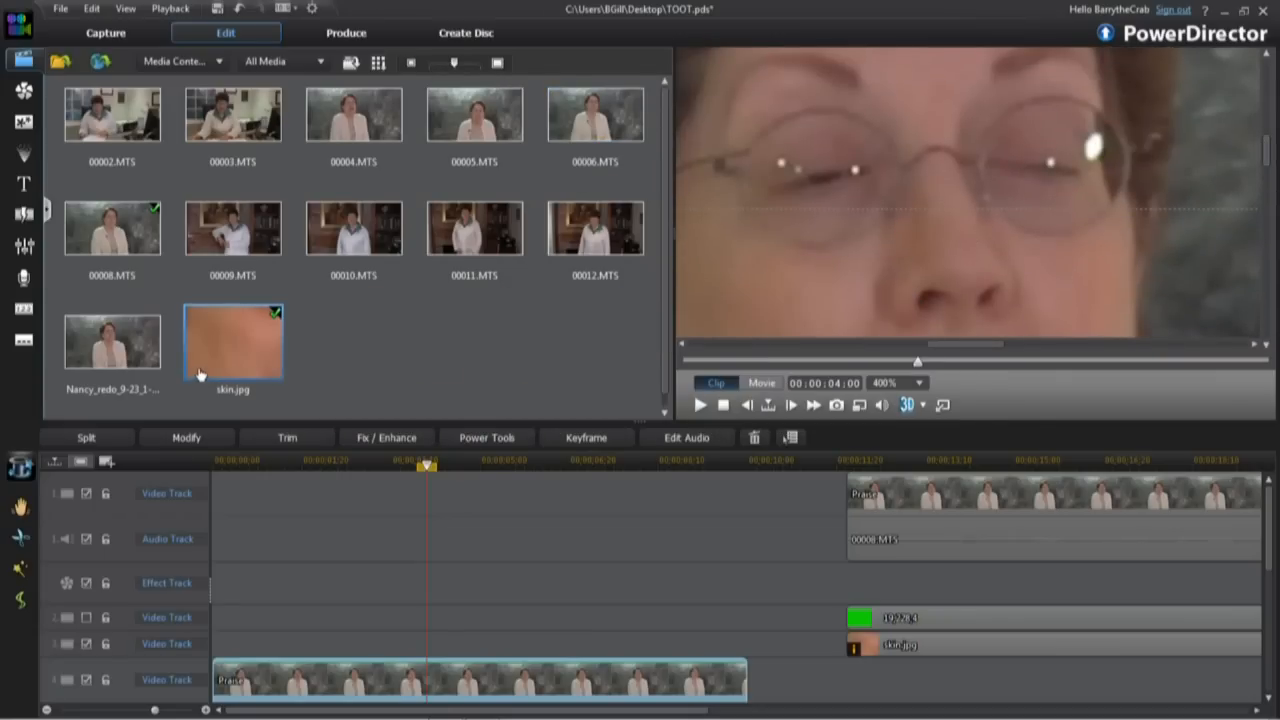
mouse_move(250, 368)
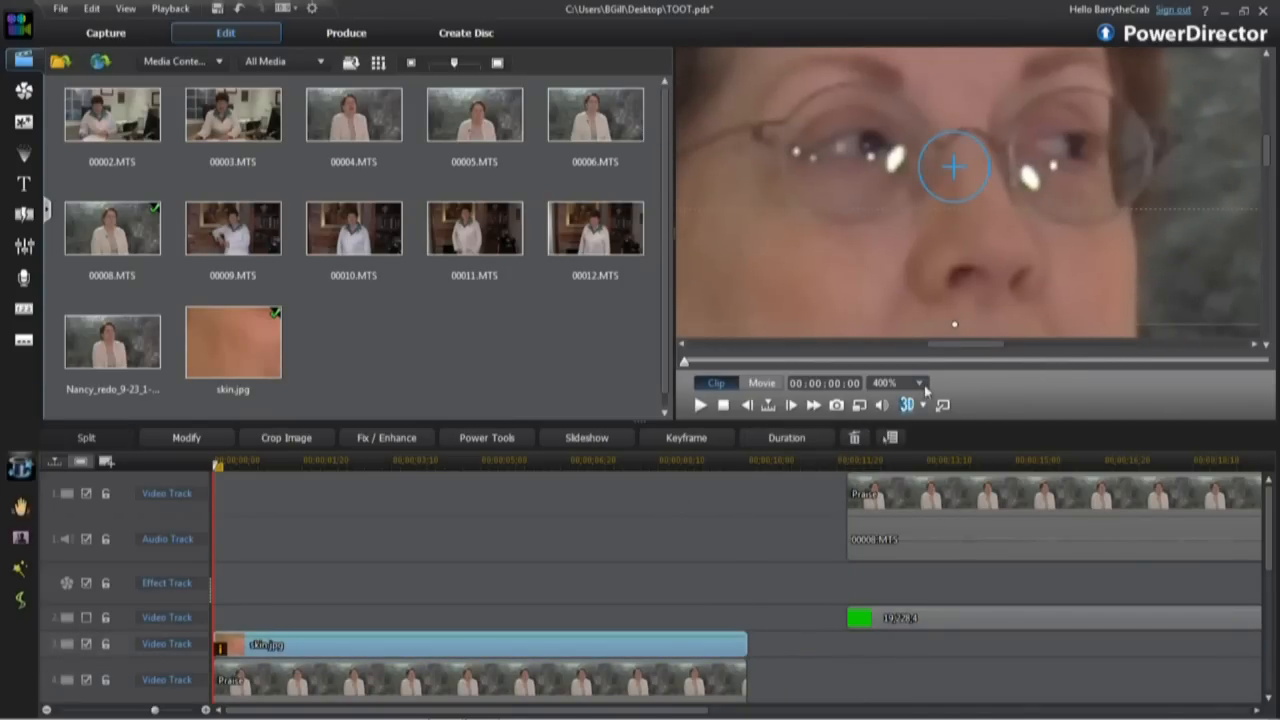
left_click(896, 384)
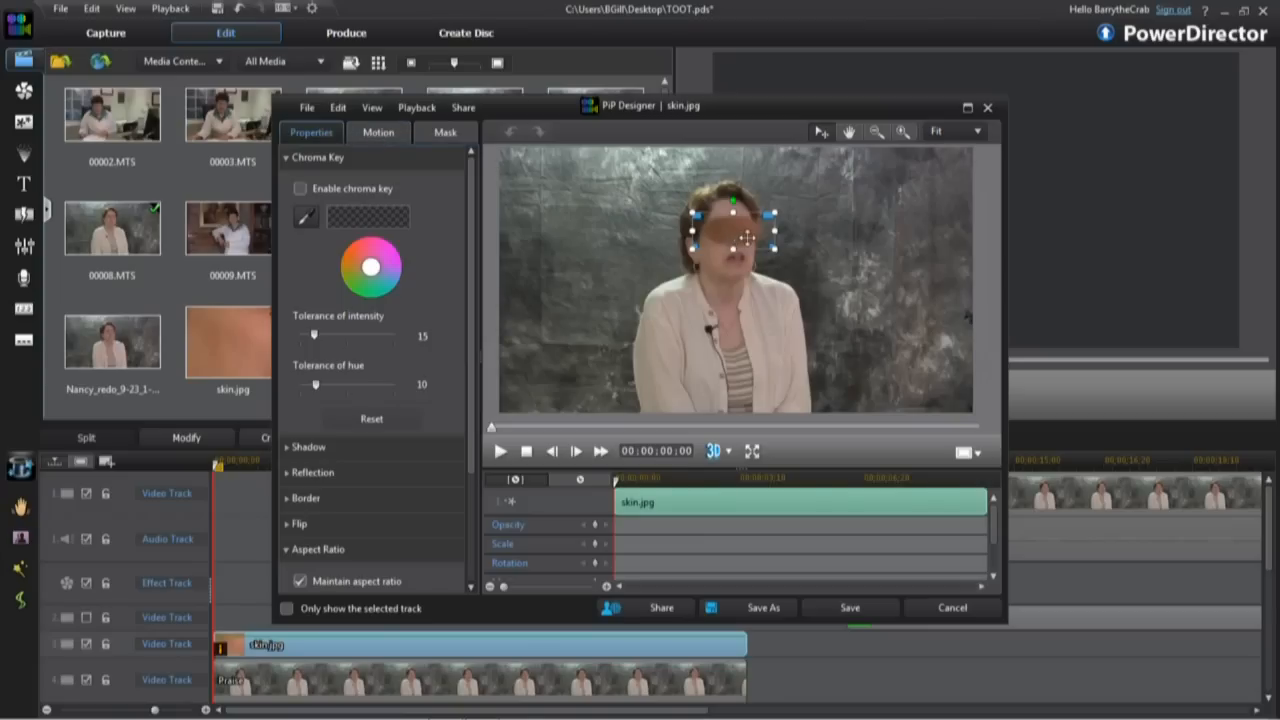
mouse_move(732, 288)
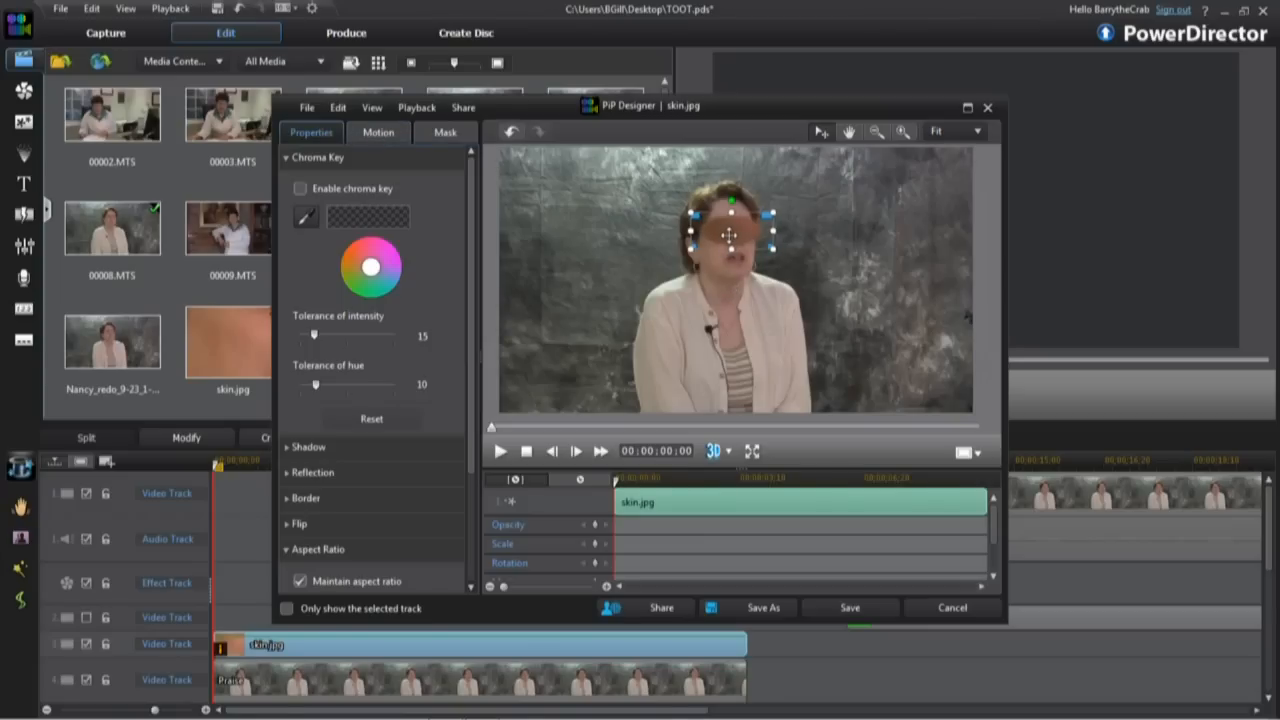
- Apply the soft-edged oval mask to the skin patch and save the PiP design
left_click(444, 132)
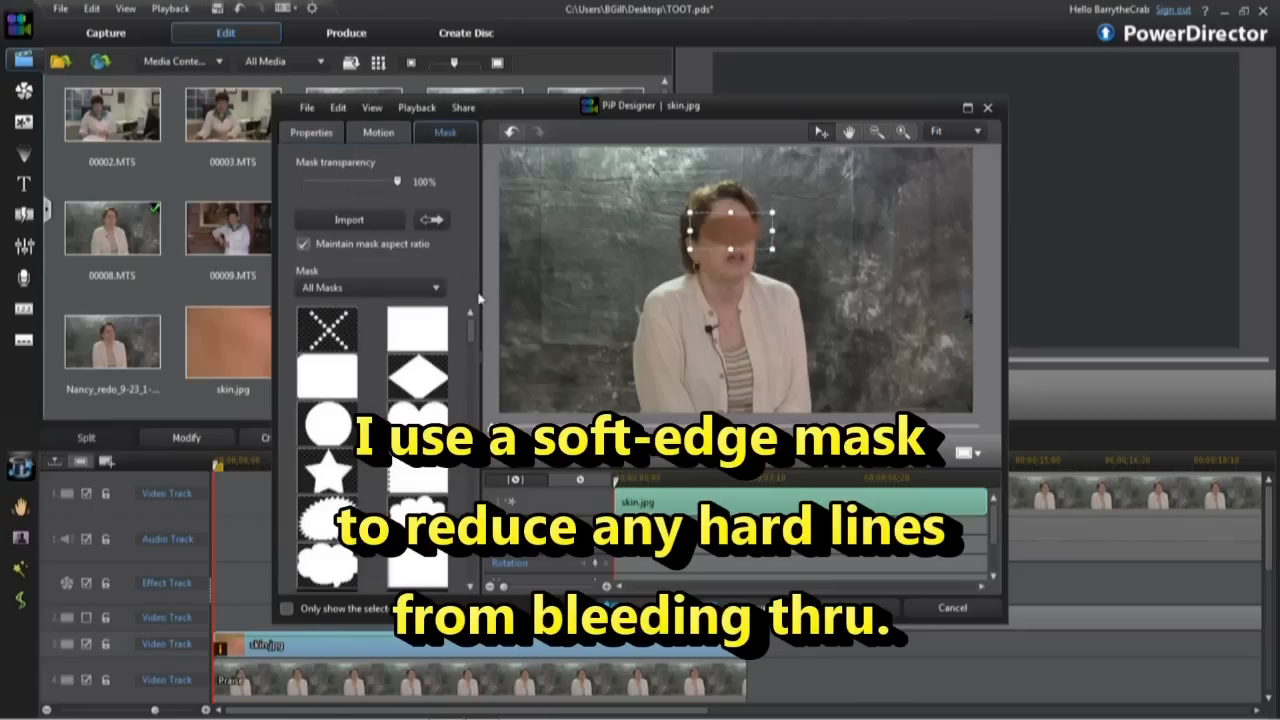
scroll("down", 3)
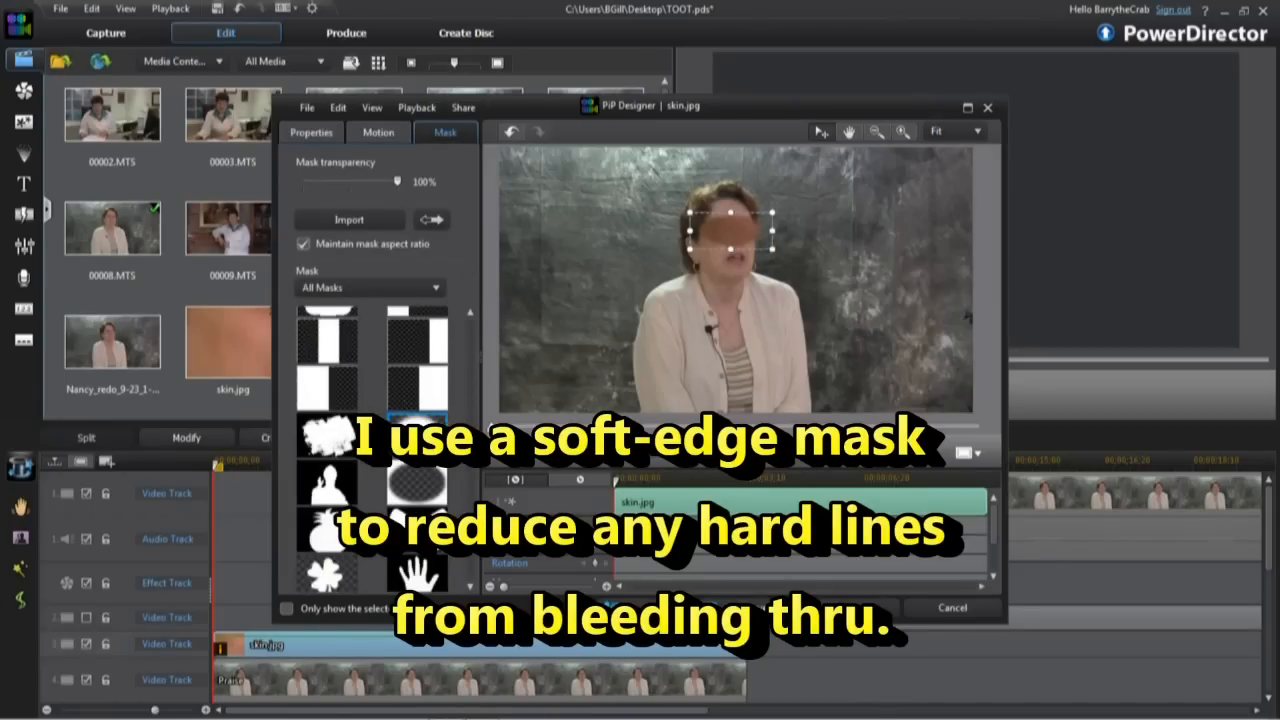
left_click(416, 434)
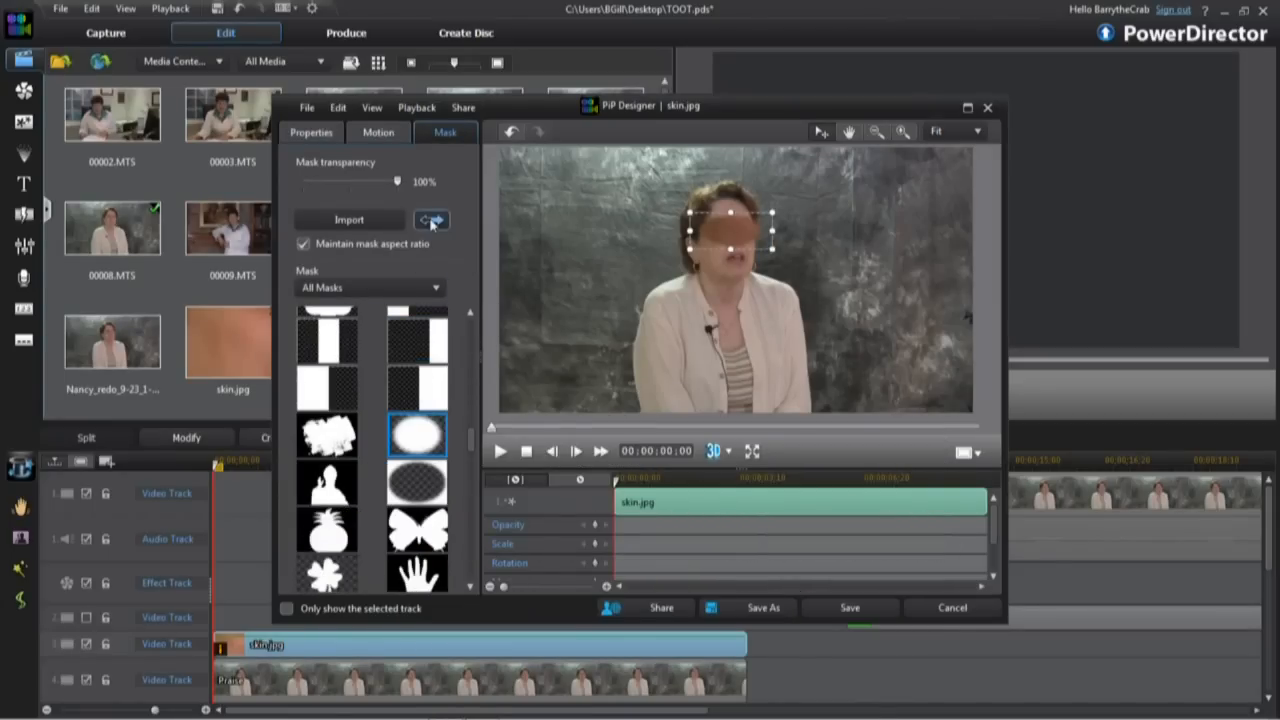
left_click(312, 132)
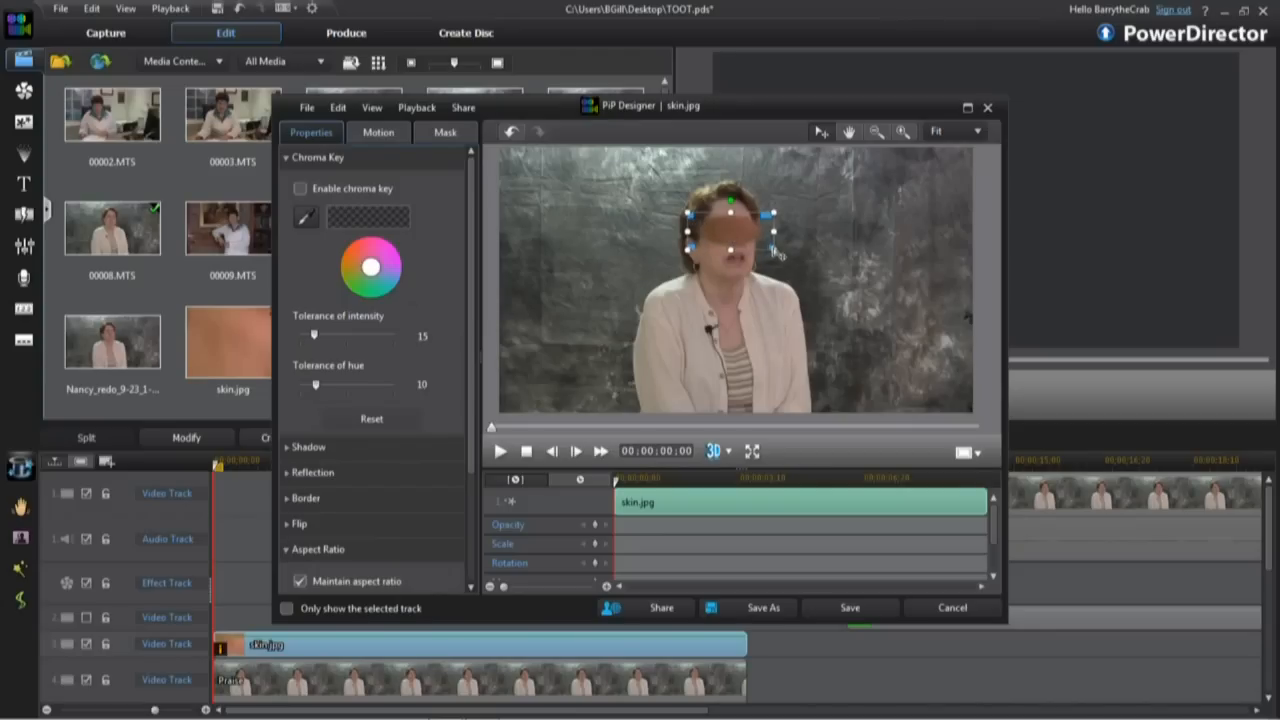
mouse_move(844, 258)
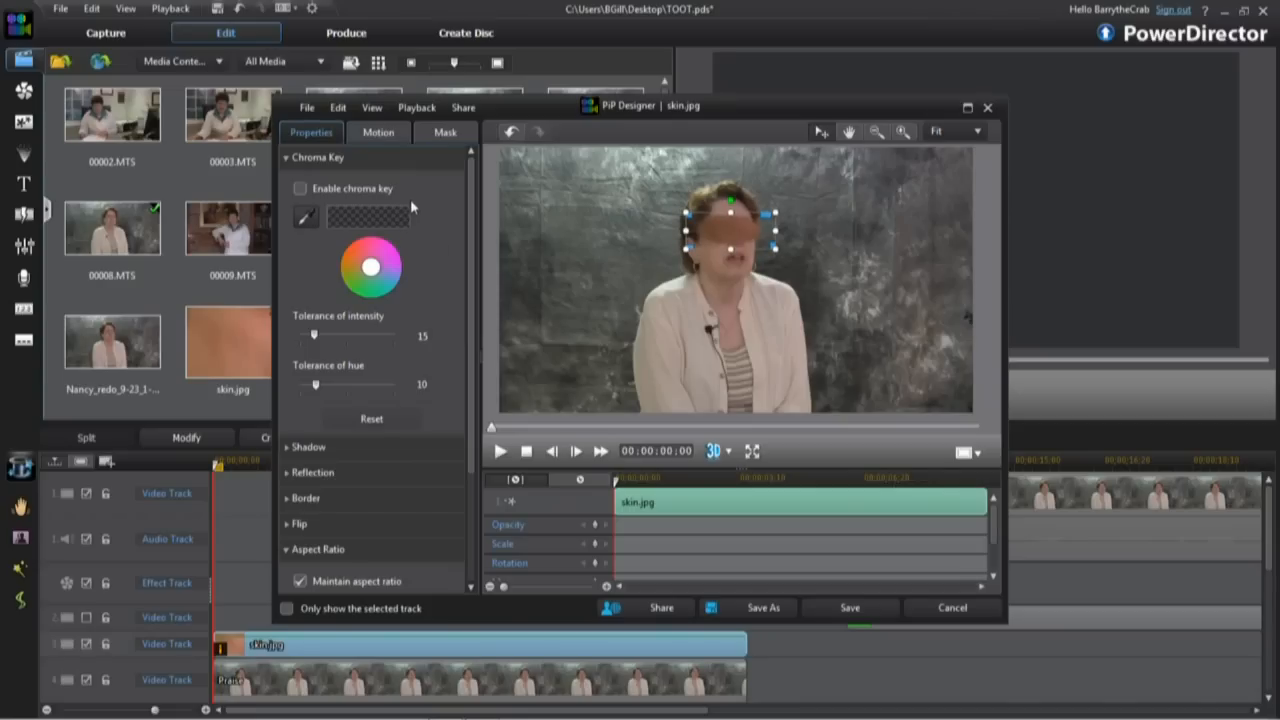
left_click(848, 608)
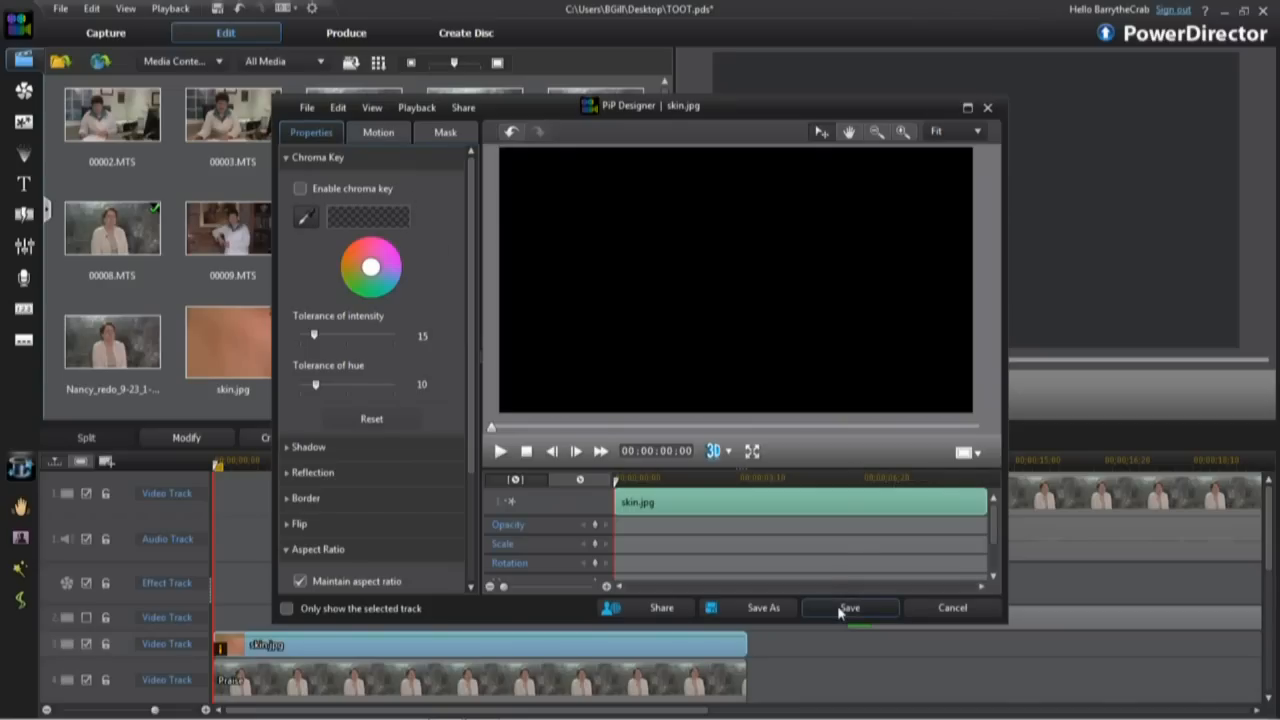
- Lower skin.jpg's brightness in Fix / Enhance Color Adjustment to match her shaded glasses
left_click(848, 608)
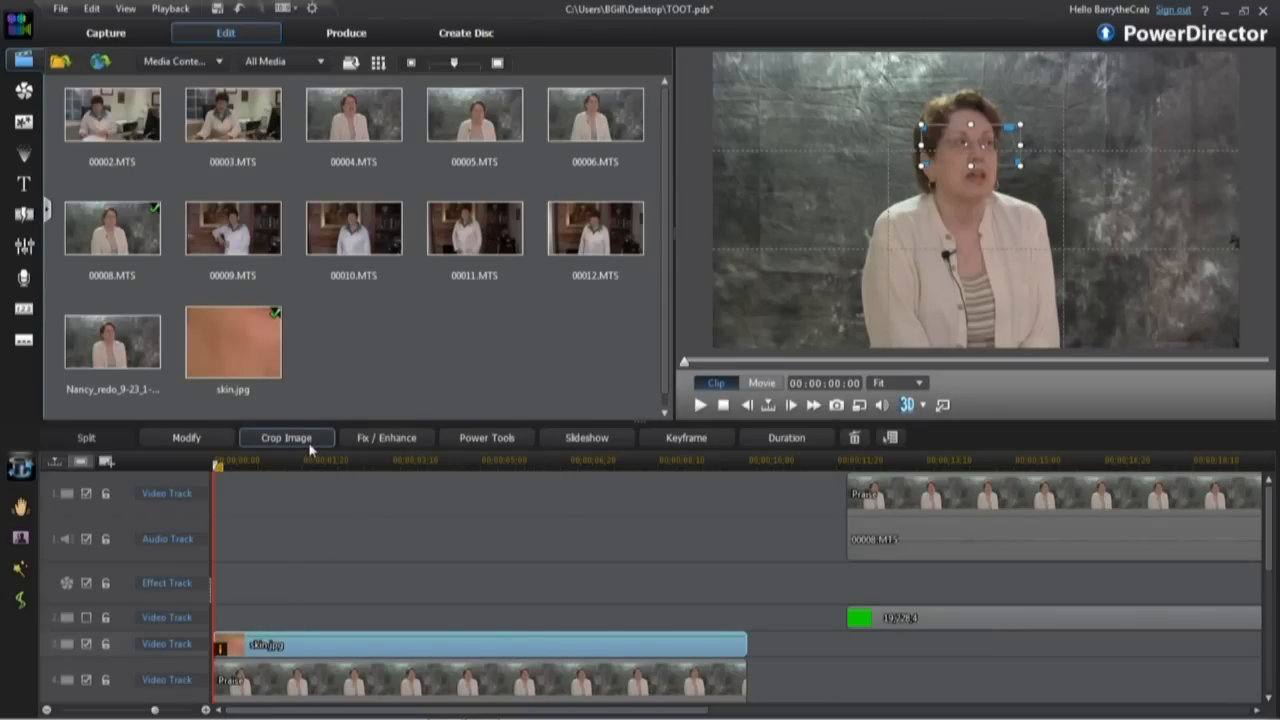
left_click(386, 436)
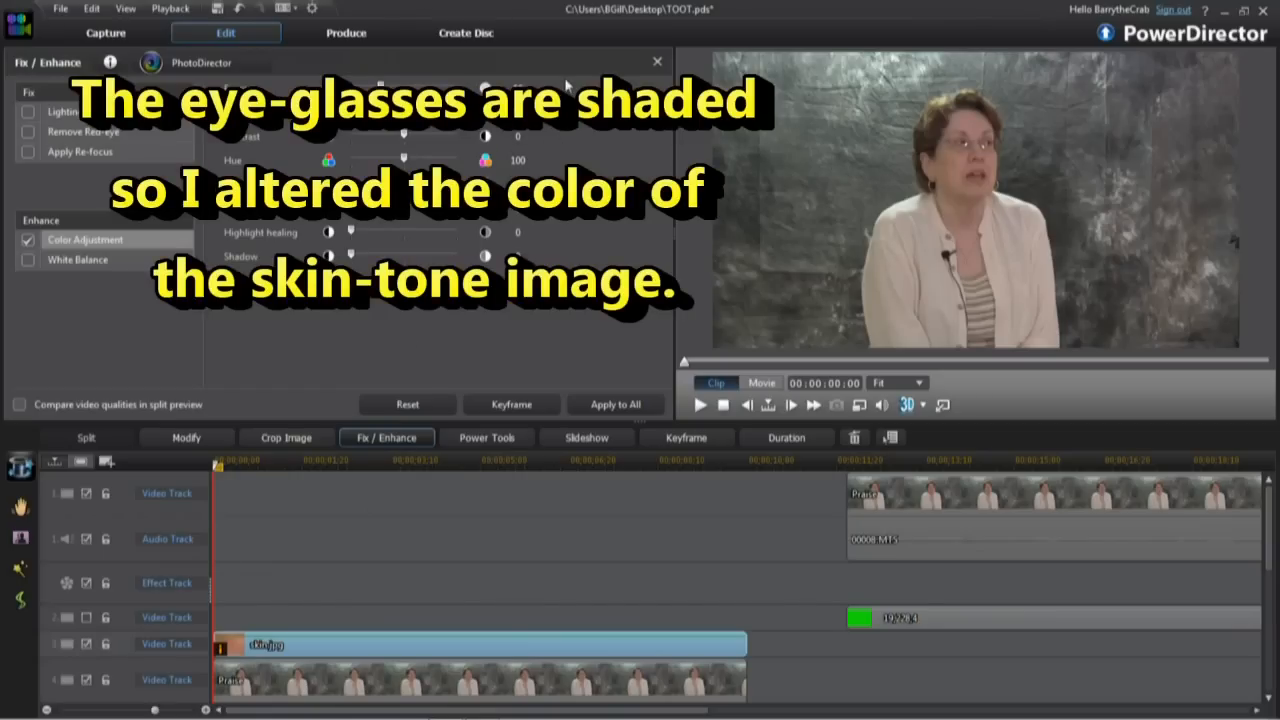
mouse_move(590, 80)
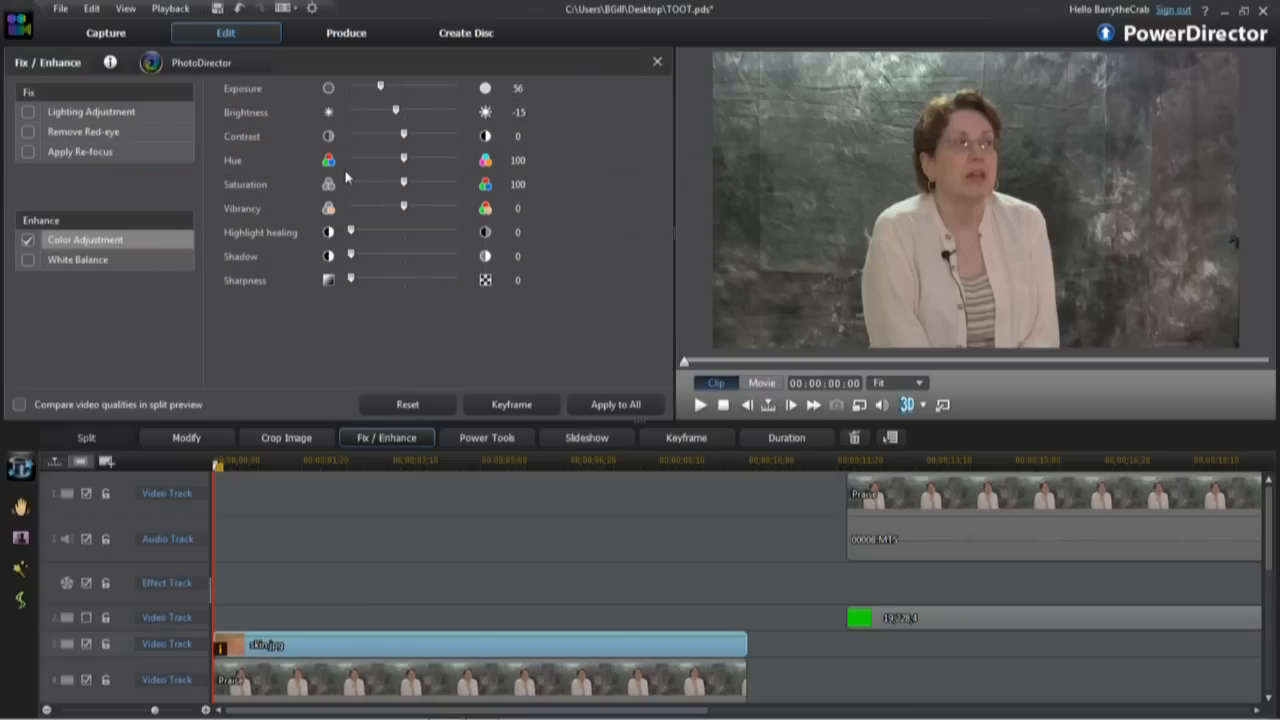
left_click(656, 60)
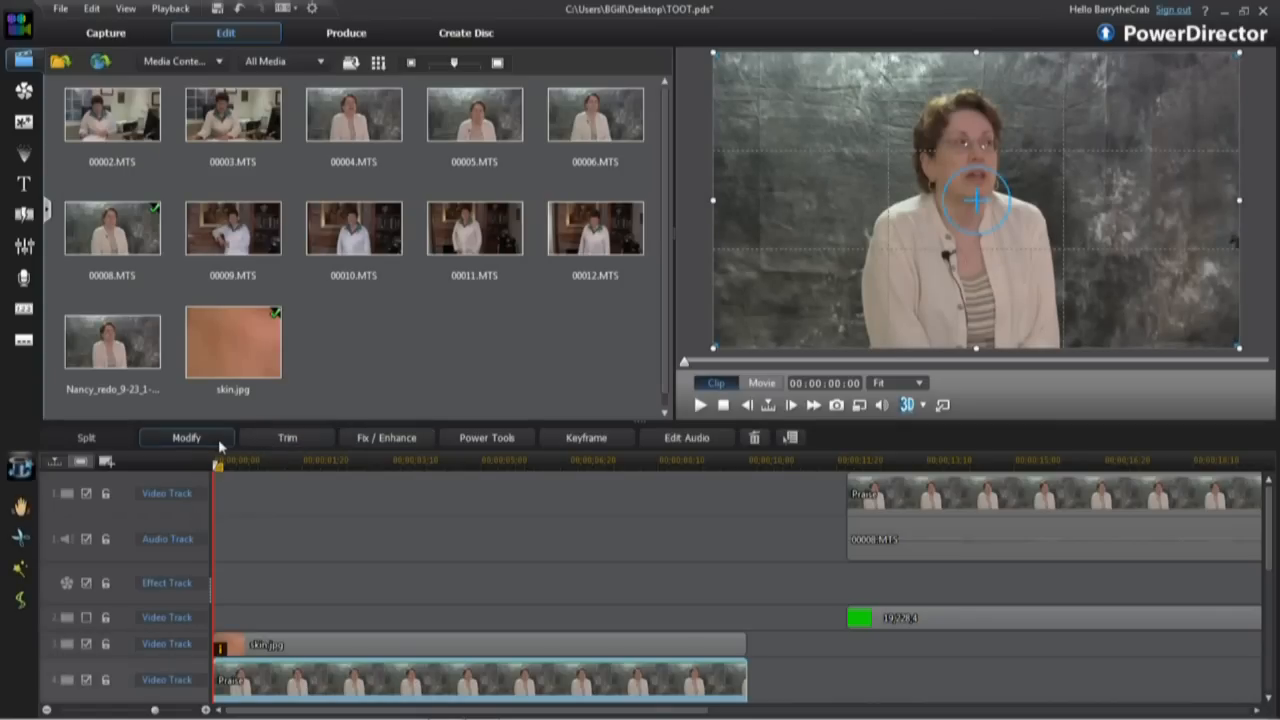
- Enable chroma key on the interview clip, sample the white glint on her glasses, and save
left_click(186, 436)
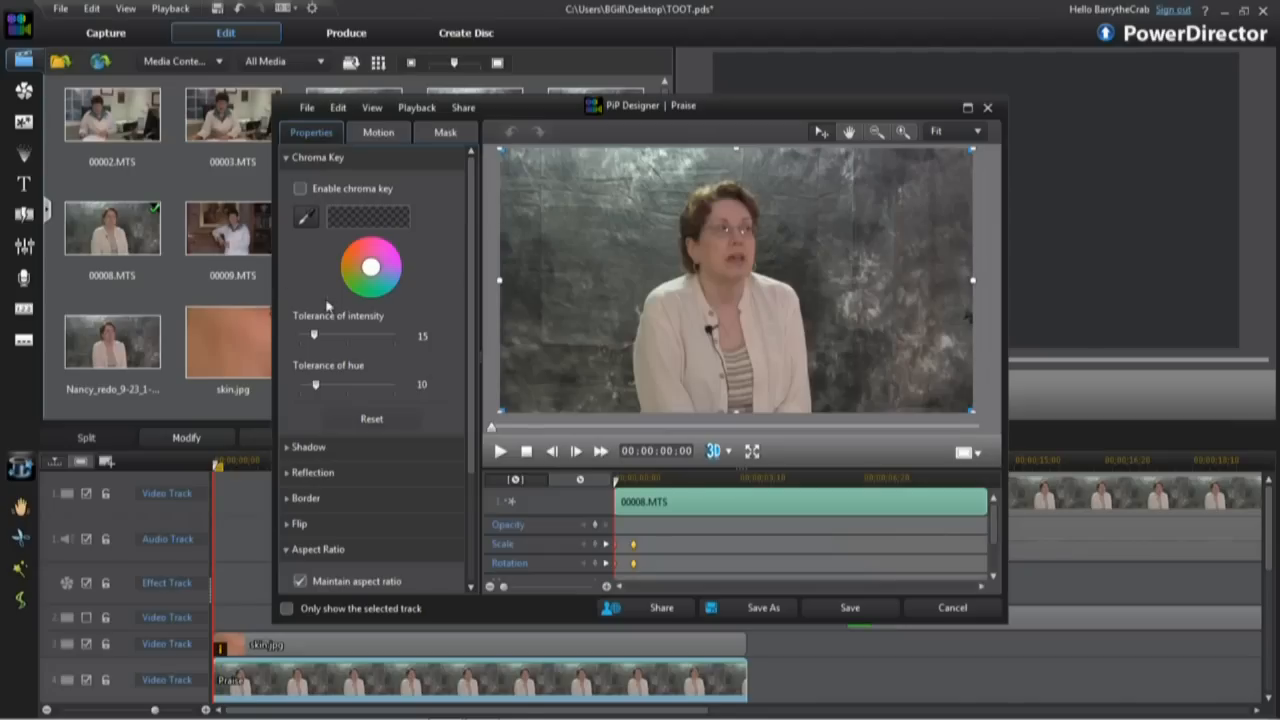
left_click(976, 132)
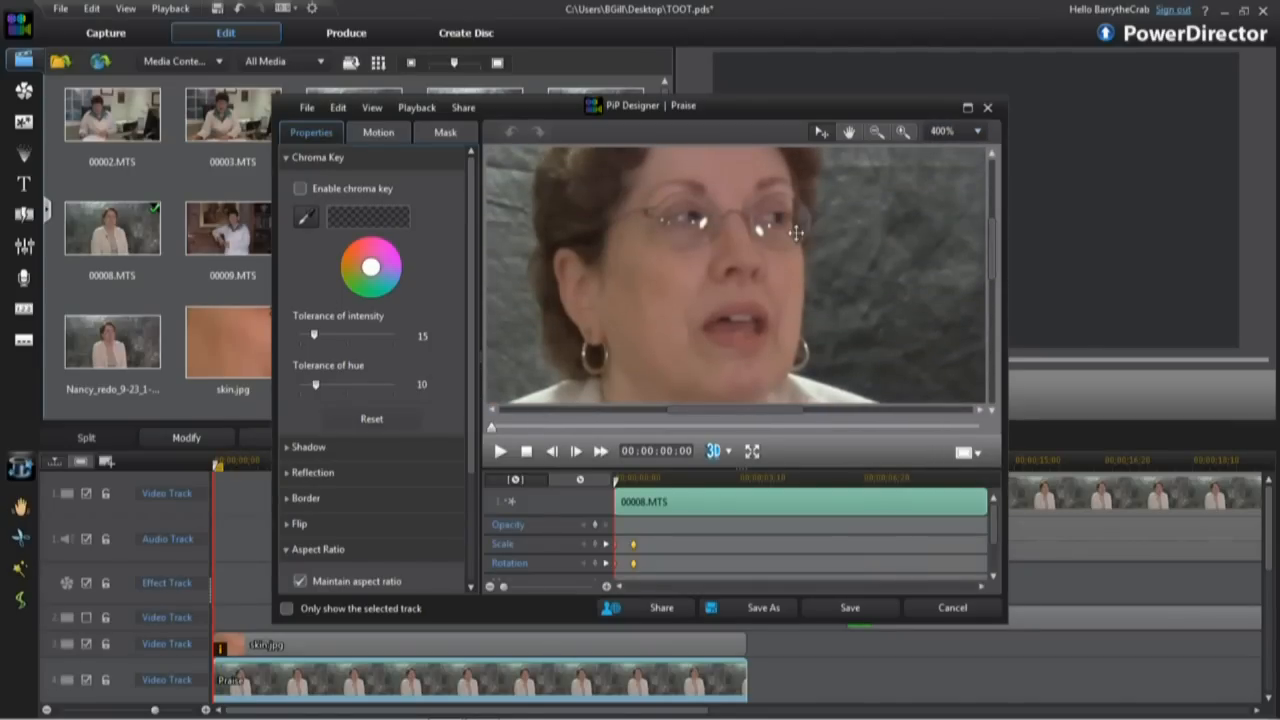
mouse_move(324, 200)
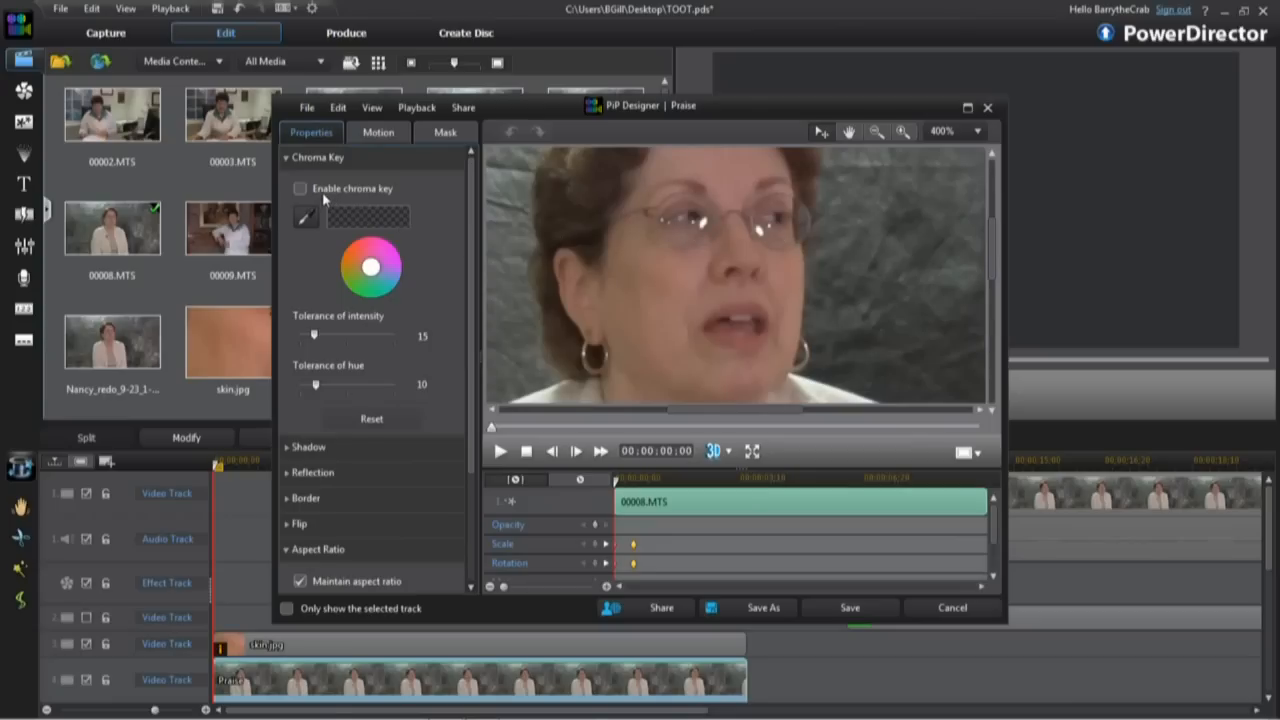
left_click(300, 188)
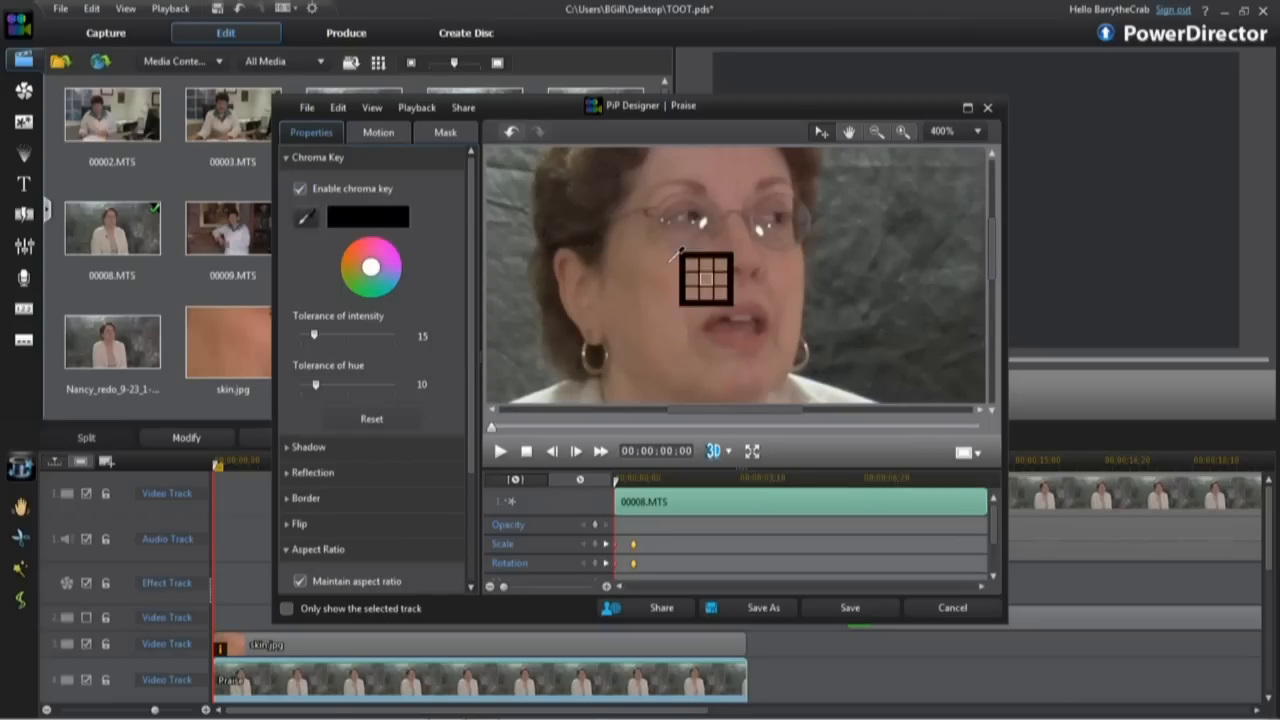
left_click_drag(704, 280, 742, 236)
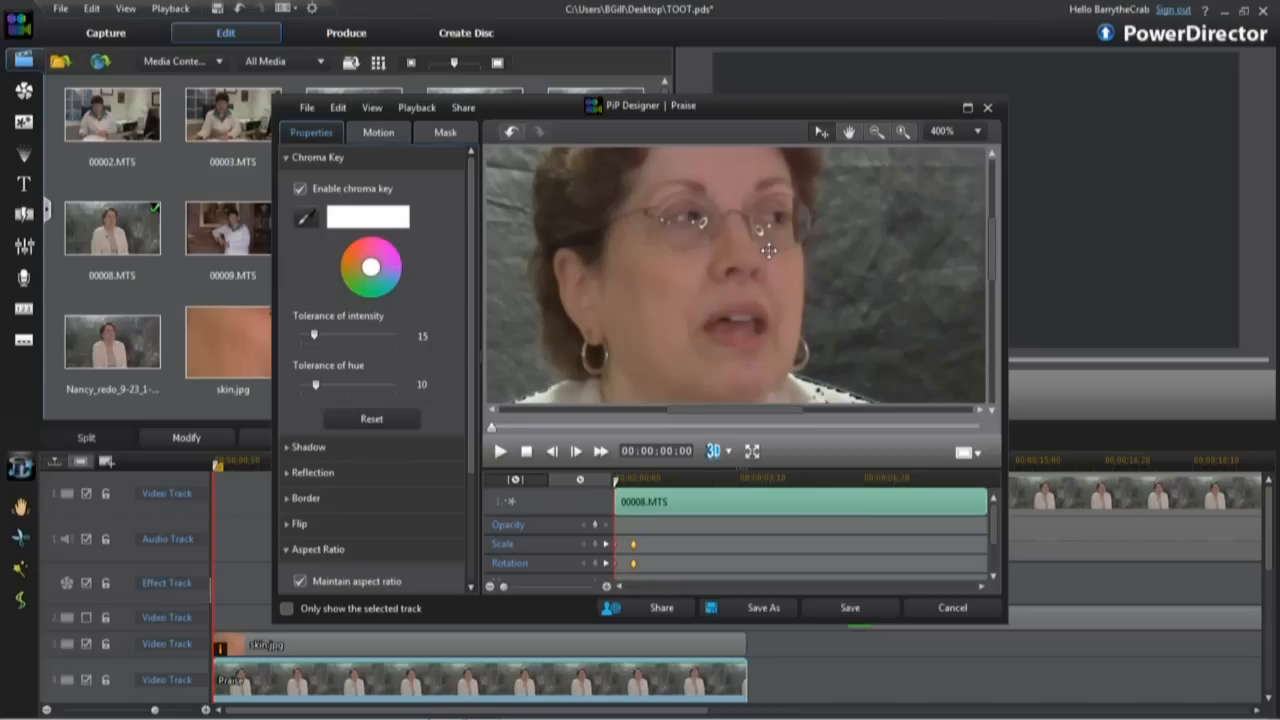
left_click(848, 608)
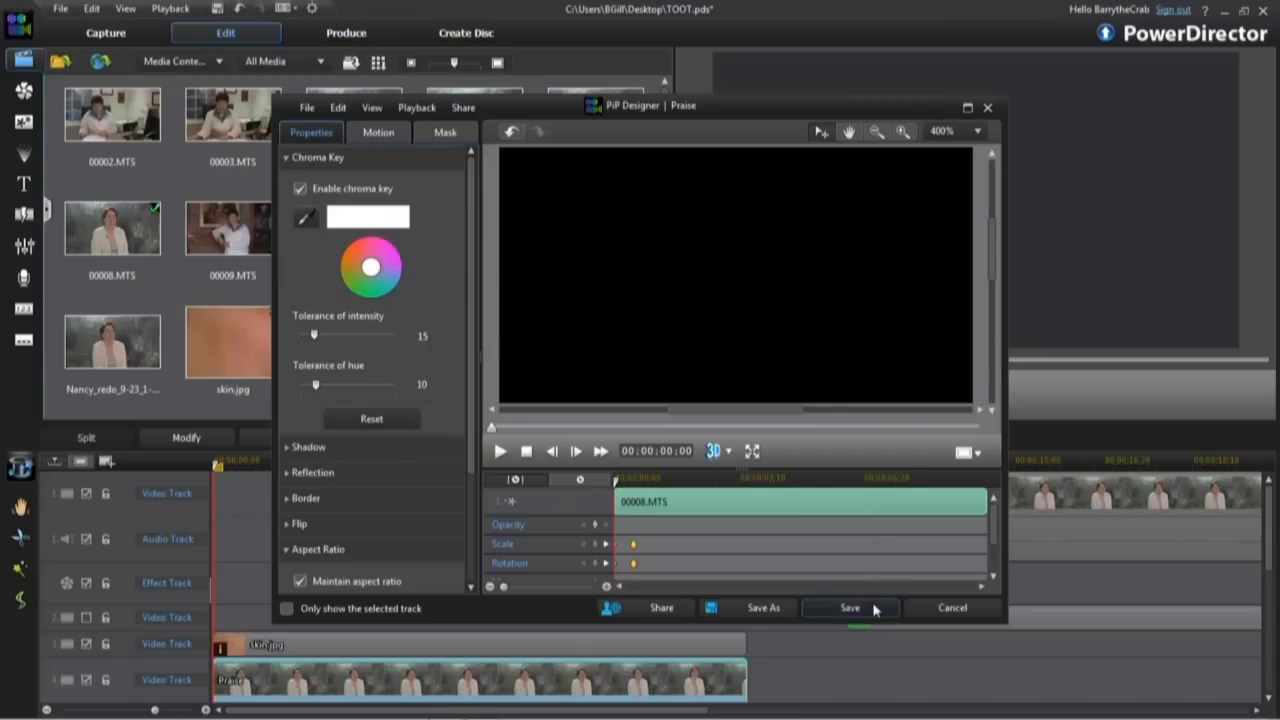
left_click(848, 608)
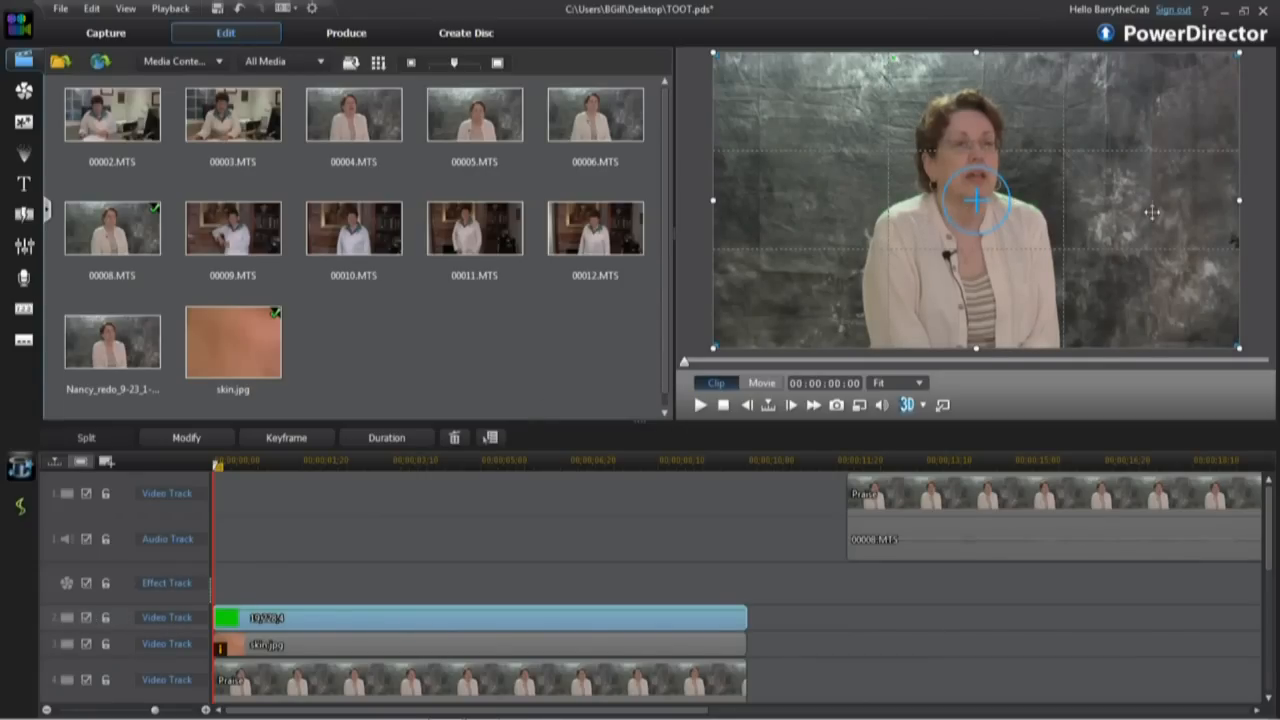
left_click(916, 384)
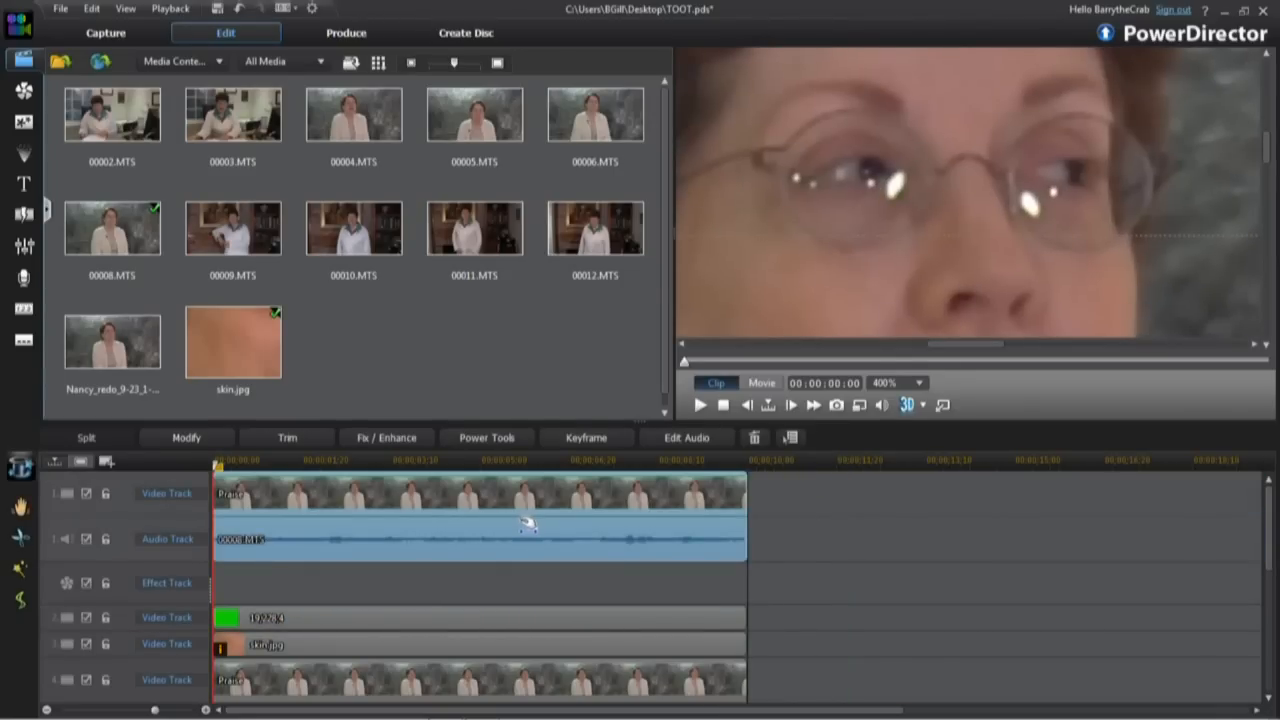
left_click(918, 384)
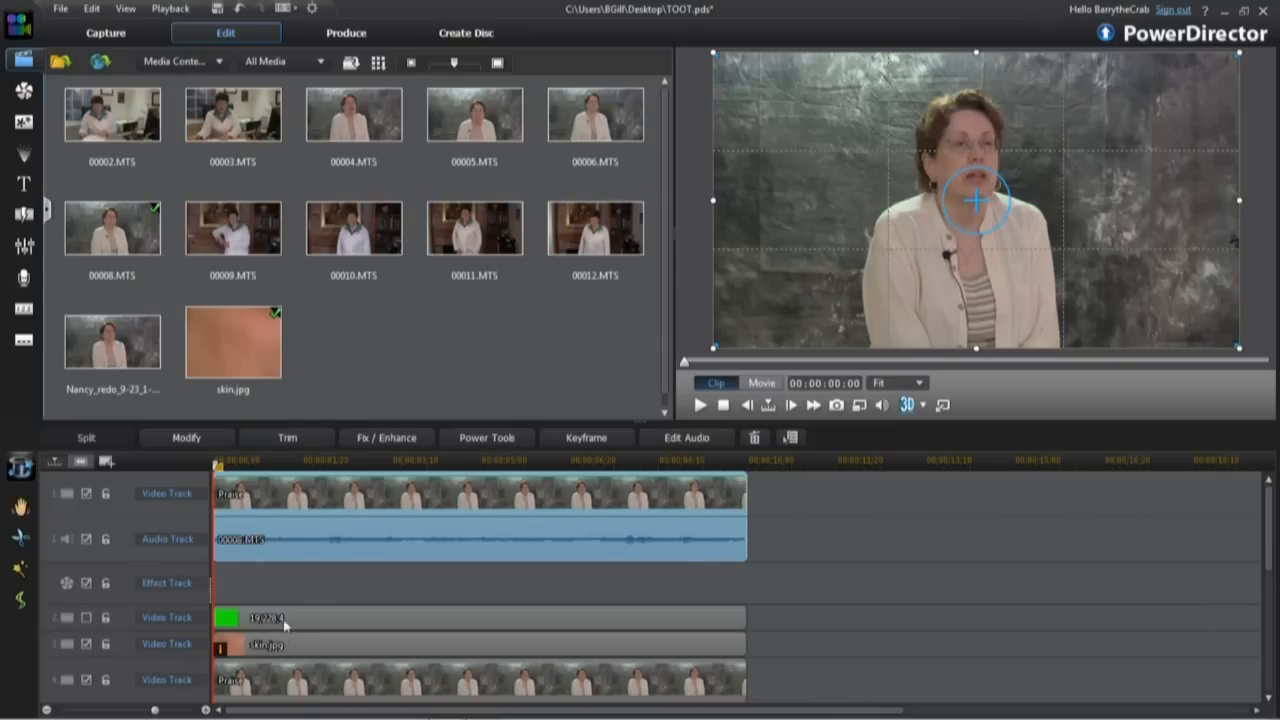
- Select the green color clip on the fourth track to move it past the interview's end
left_click(480, 618)
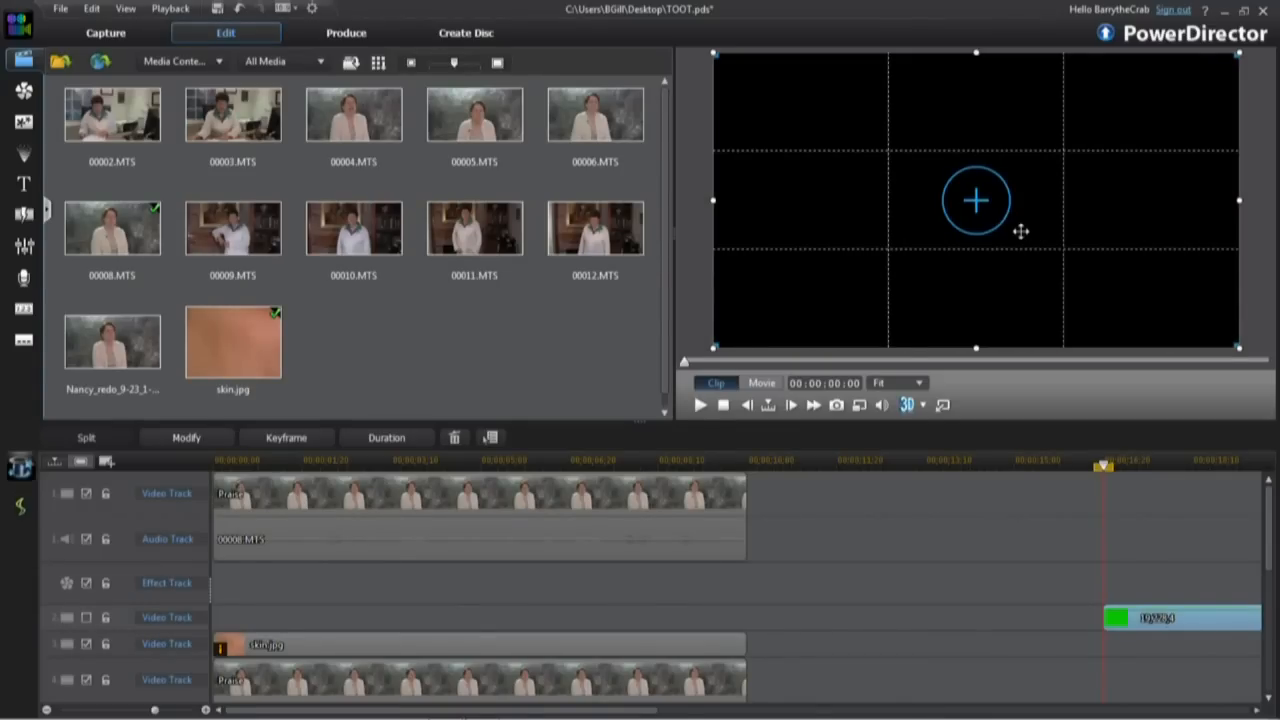
mouse_move(476, 686)
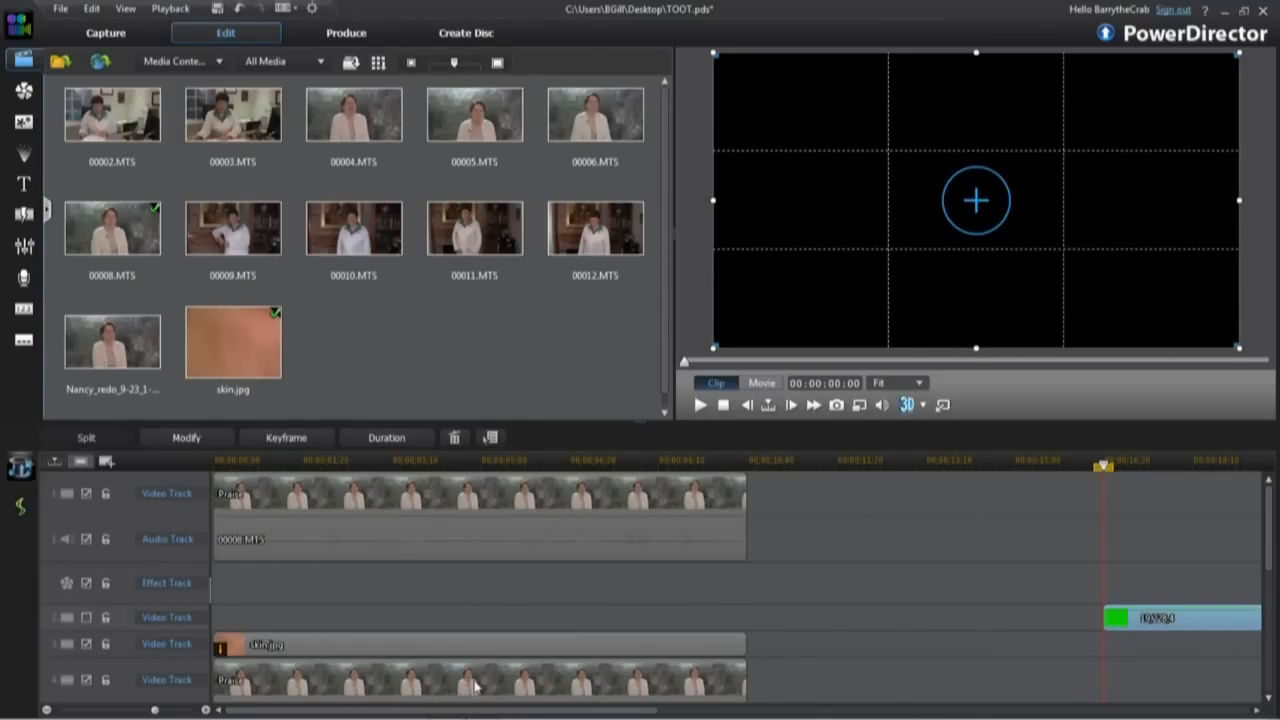
mouse_move(420, 686)
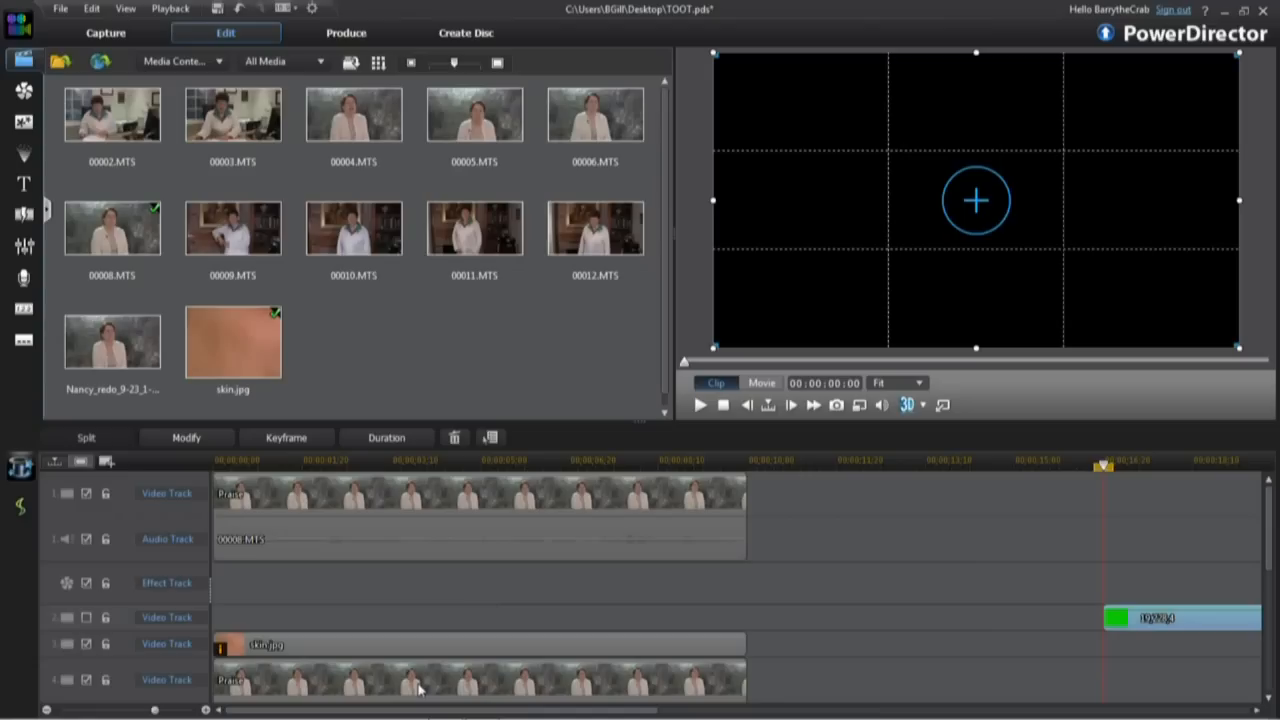
mouse_move(398, 608)
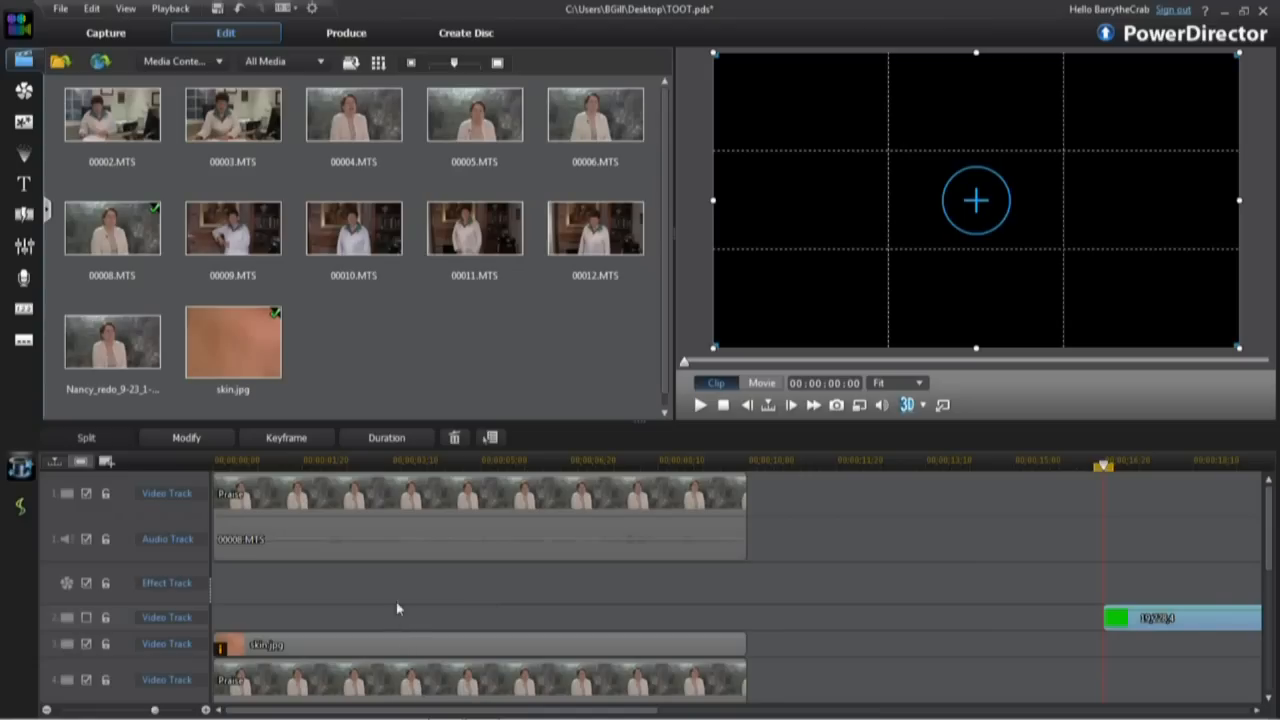
mouse_move(408, 512)
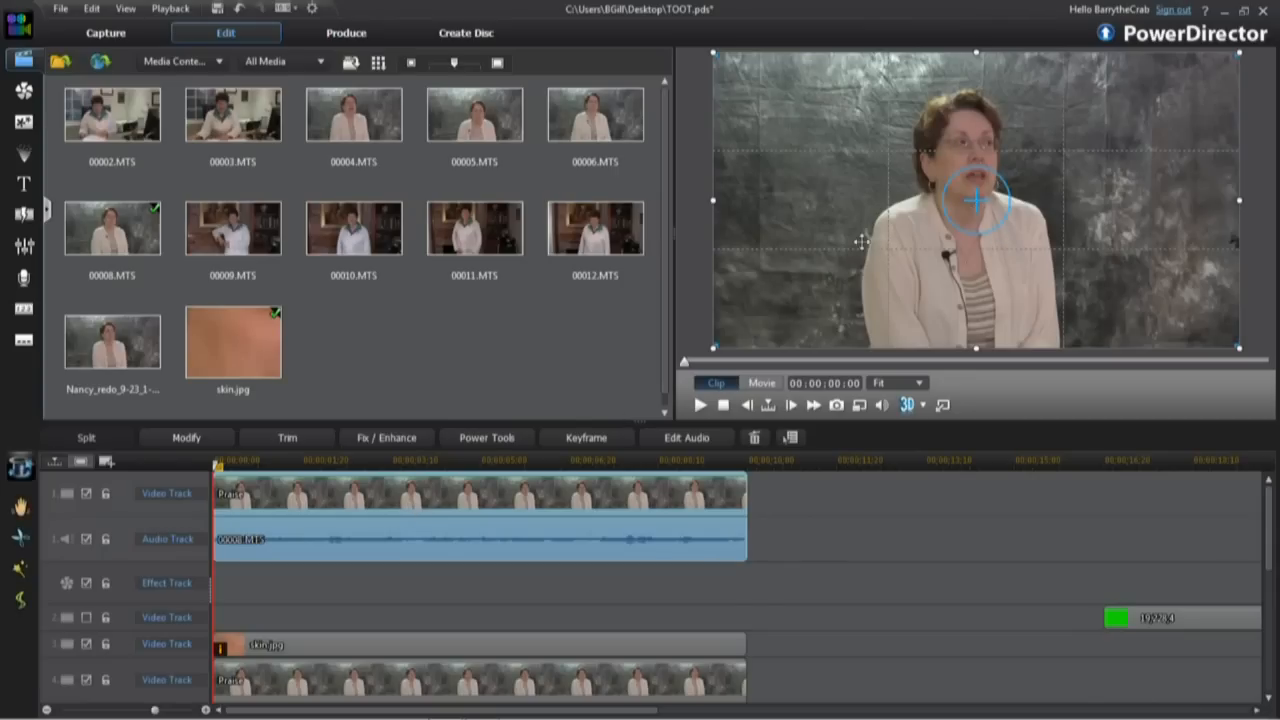
mouse_move(930, 214)
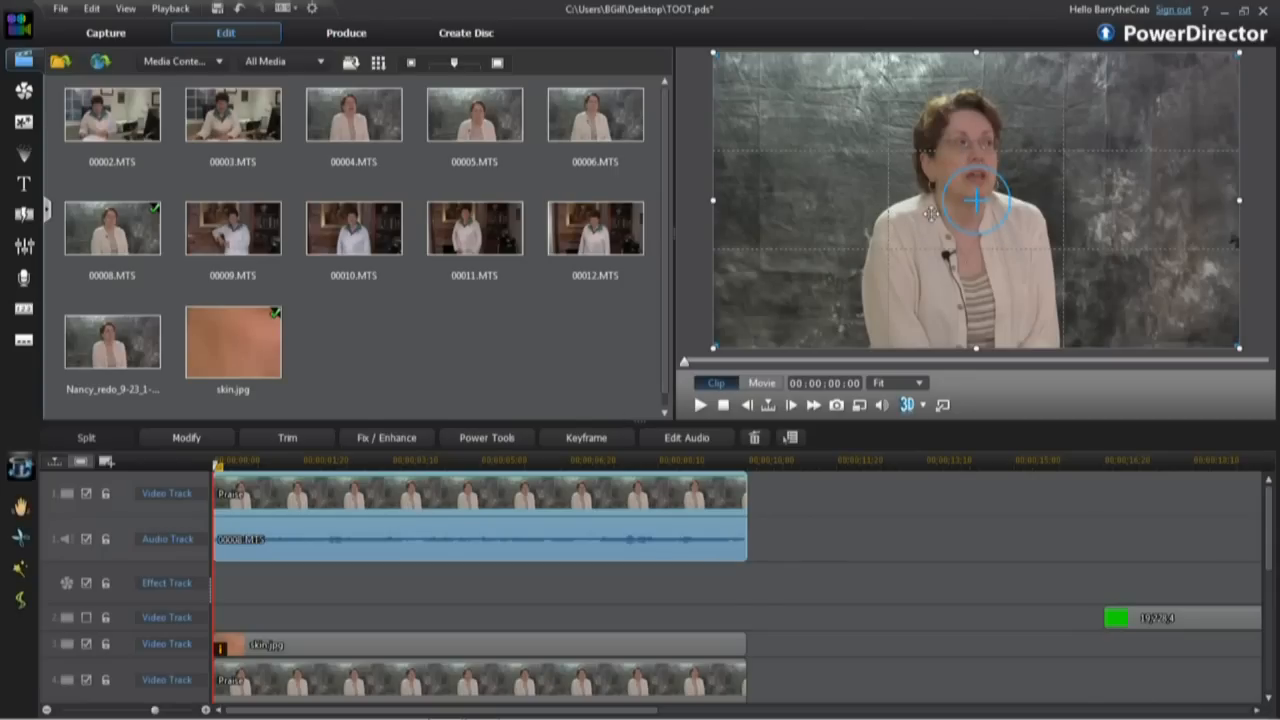
mouse_move(356, 600)
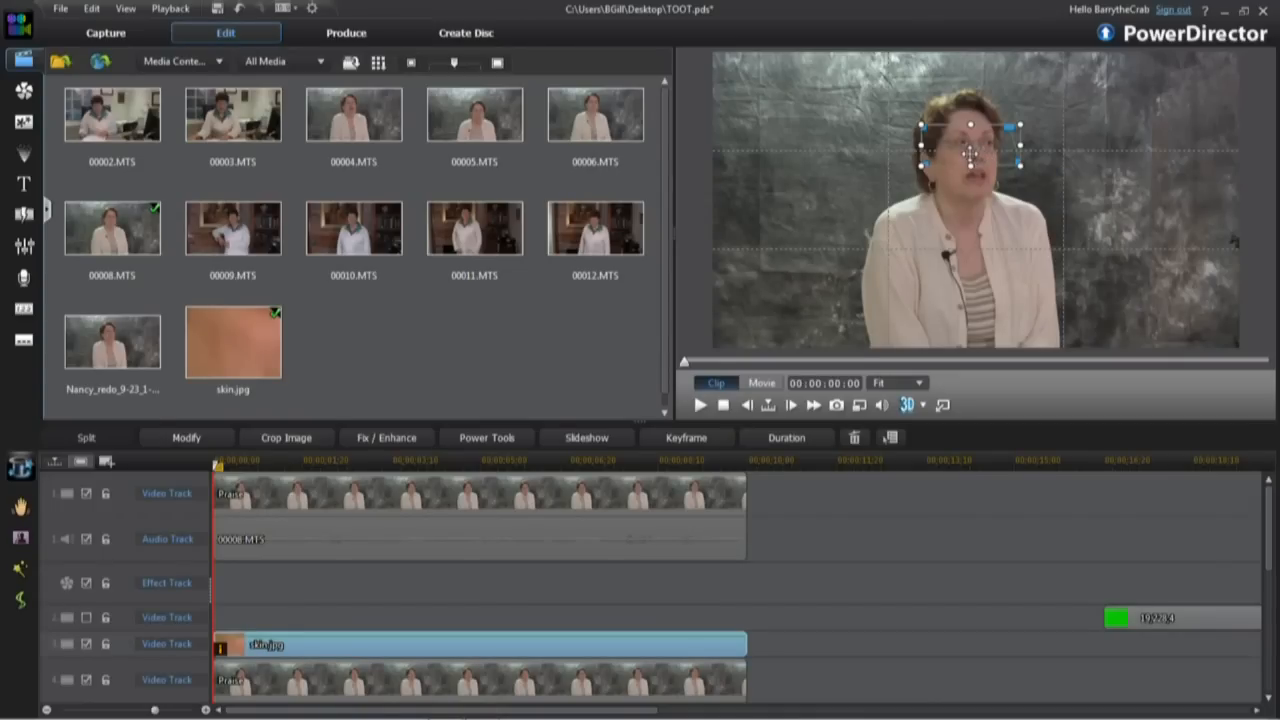
- Set the preview zoom to 400% to inspect the patched glare on her glasses
left_click(920, 384)
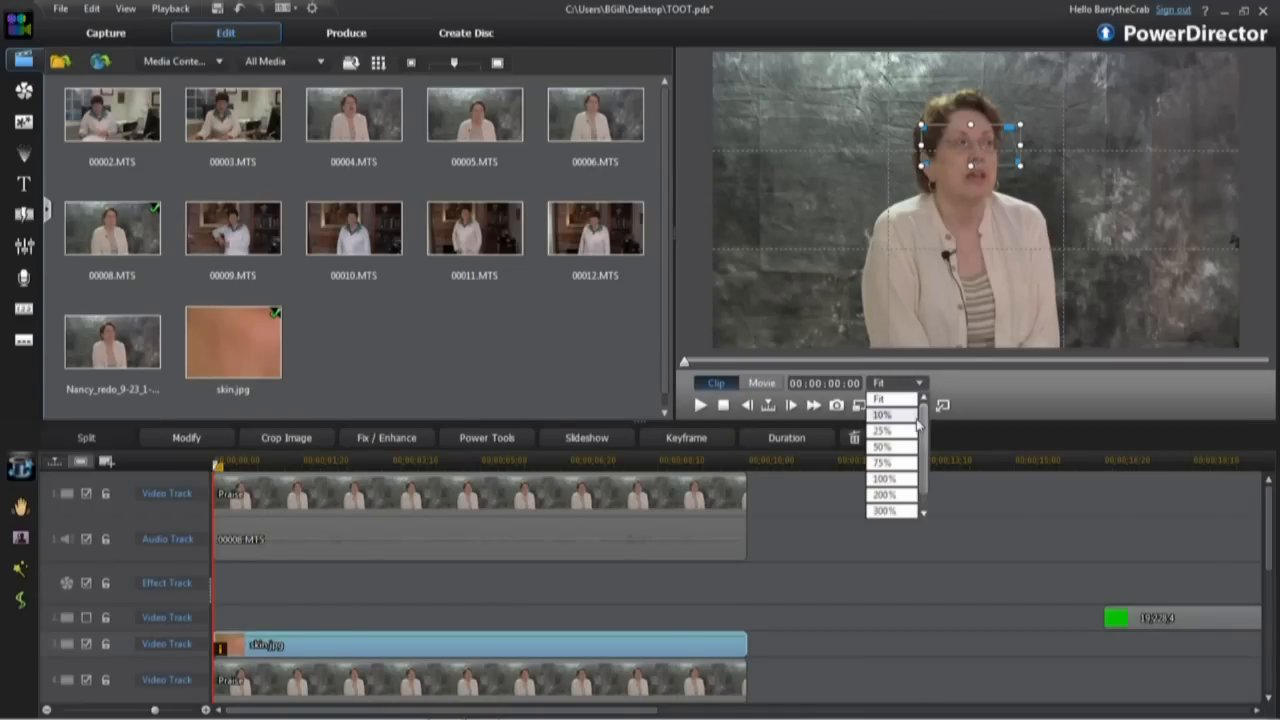
left_click(890, 512)
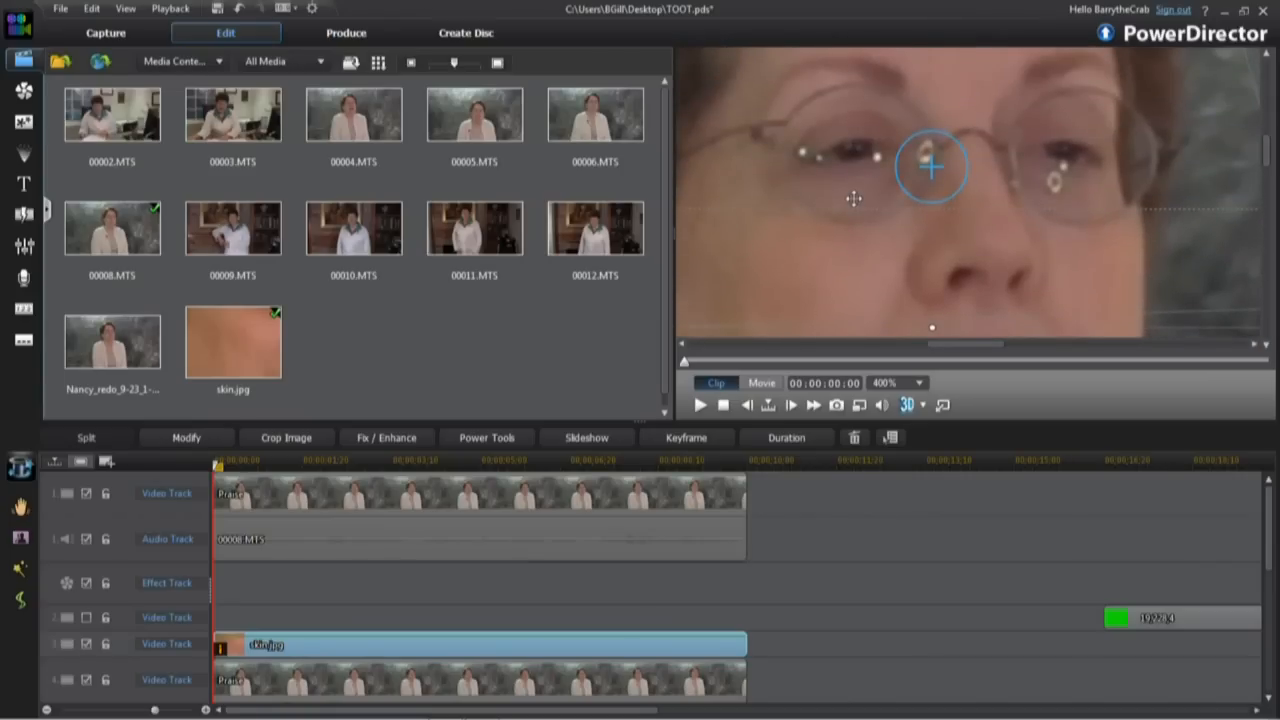
left_click(346, 32)
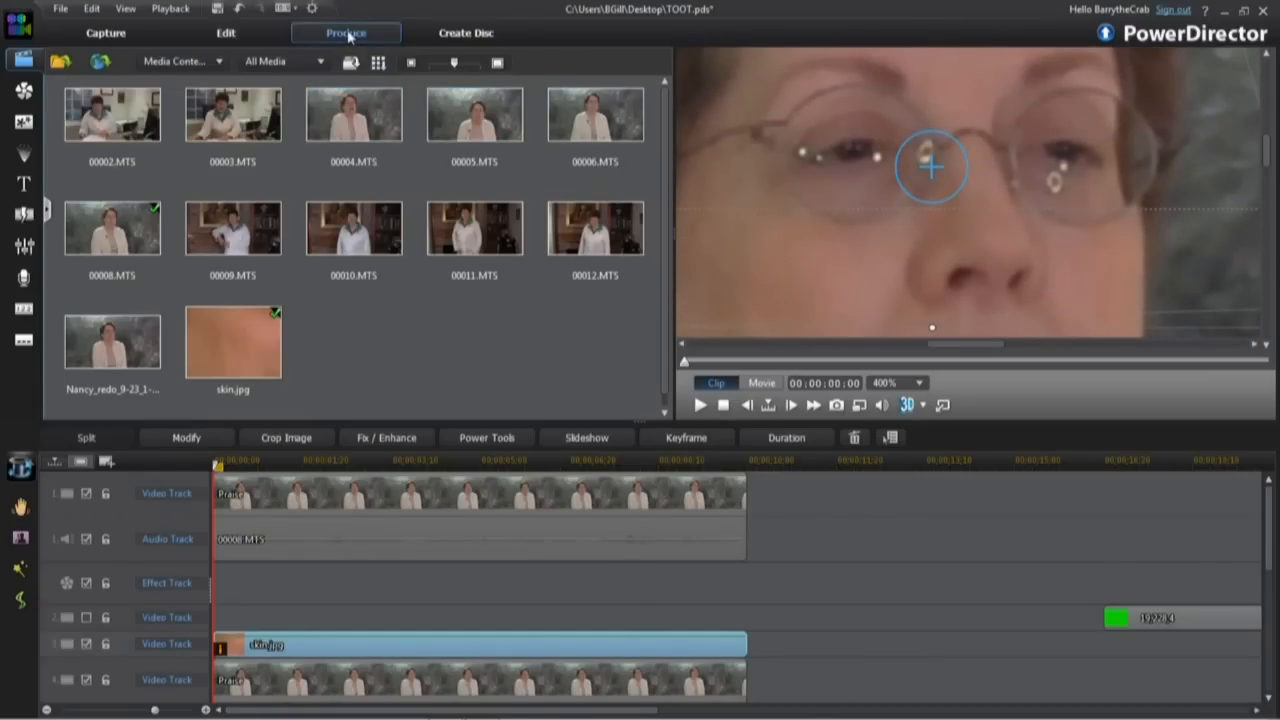
- Produce the composited interview as an AVC file, Produce_1.m2ts, and return to editing
left_click(344, 32)
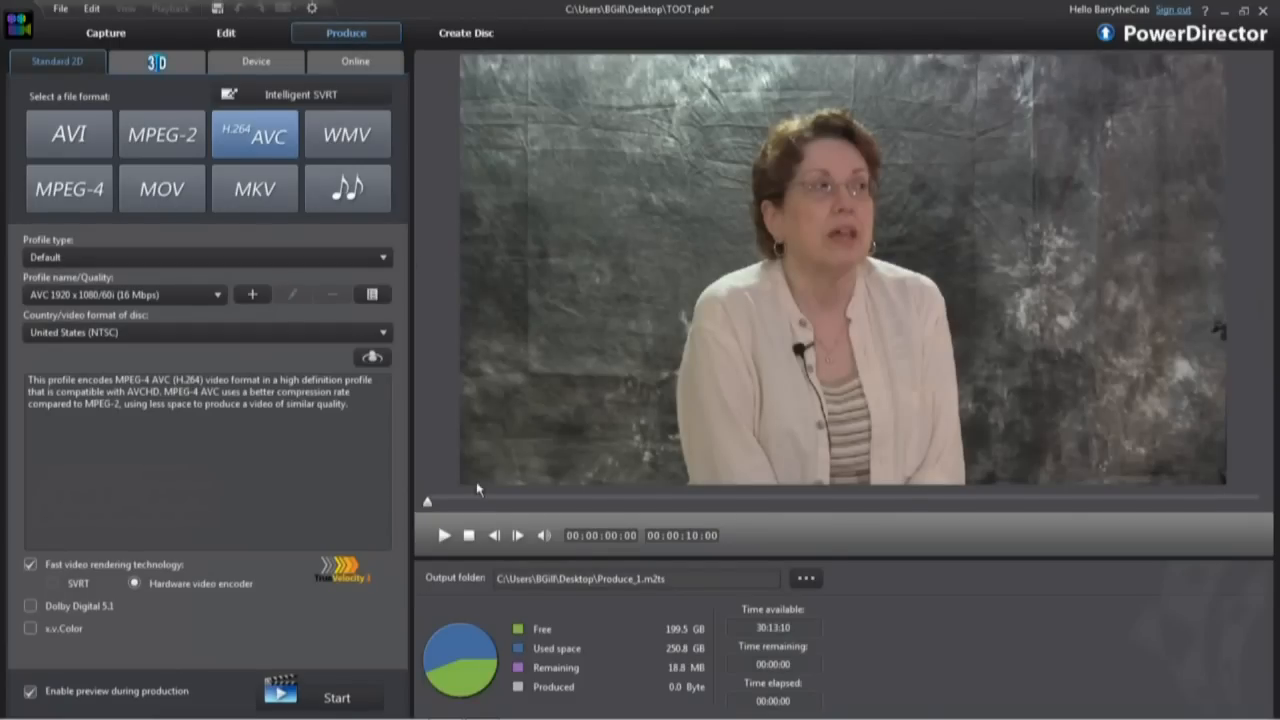
left_click(336, 696)
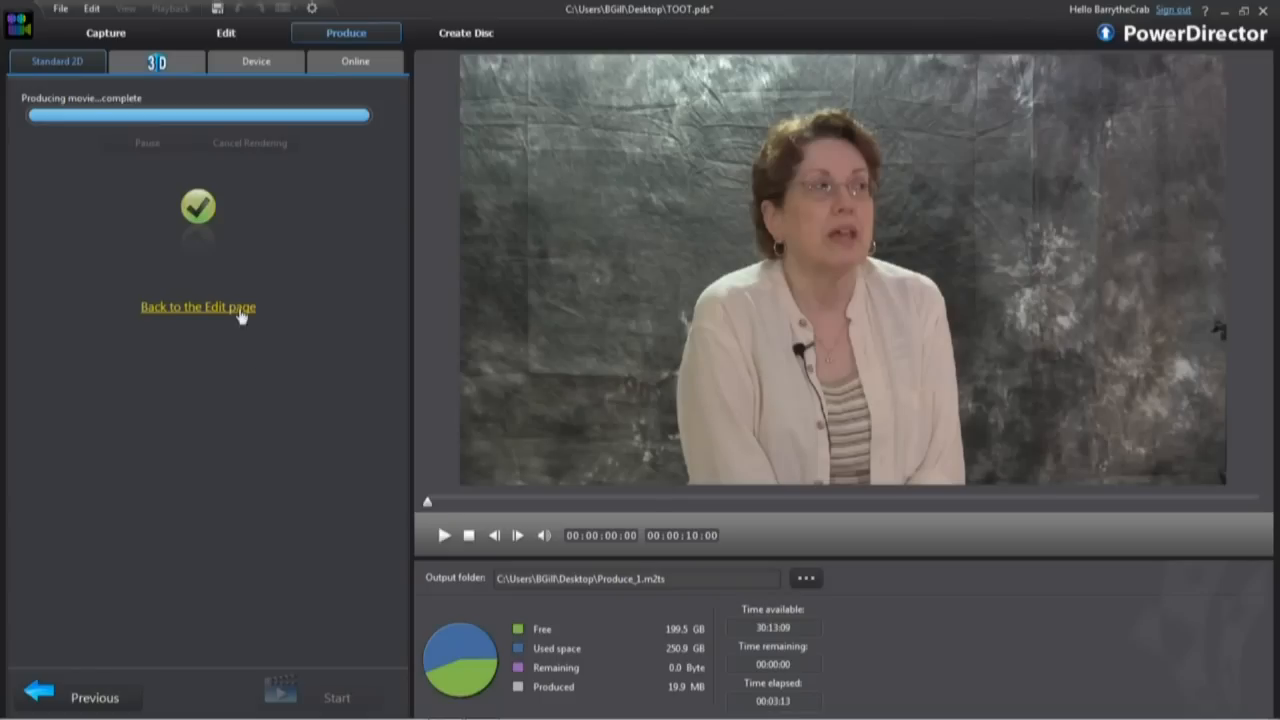
left_click(196, 308)
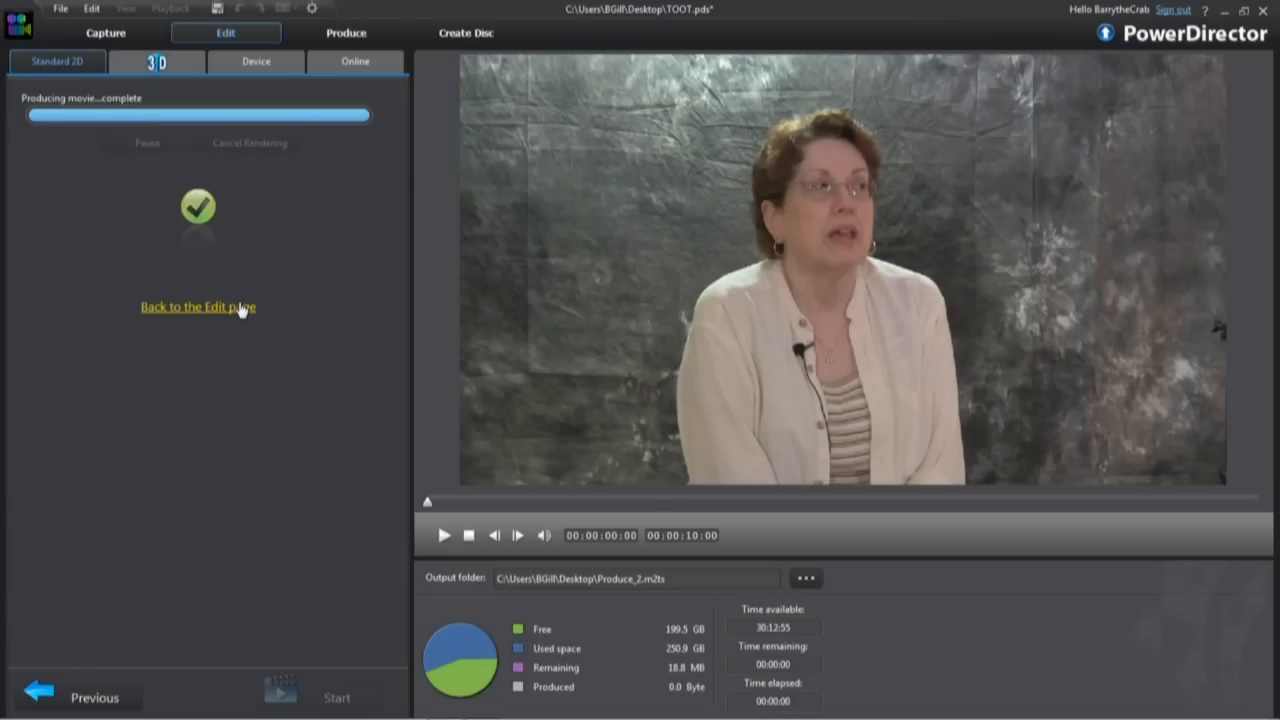
- Return to the Edit workspace where the rendered Produce_1.m2ts appears in the media library
left_click(198, 308)
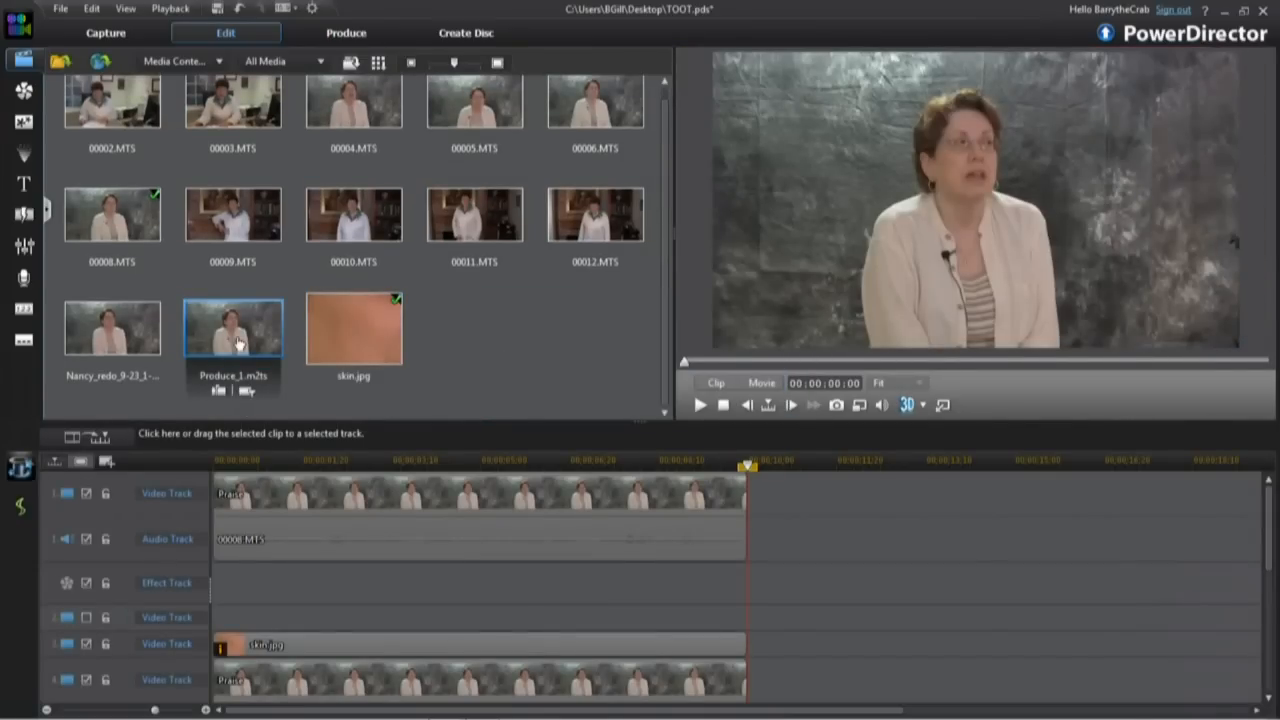
mouse_move(1064, 440)
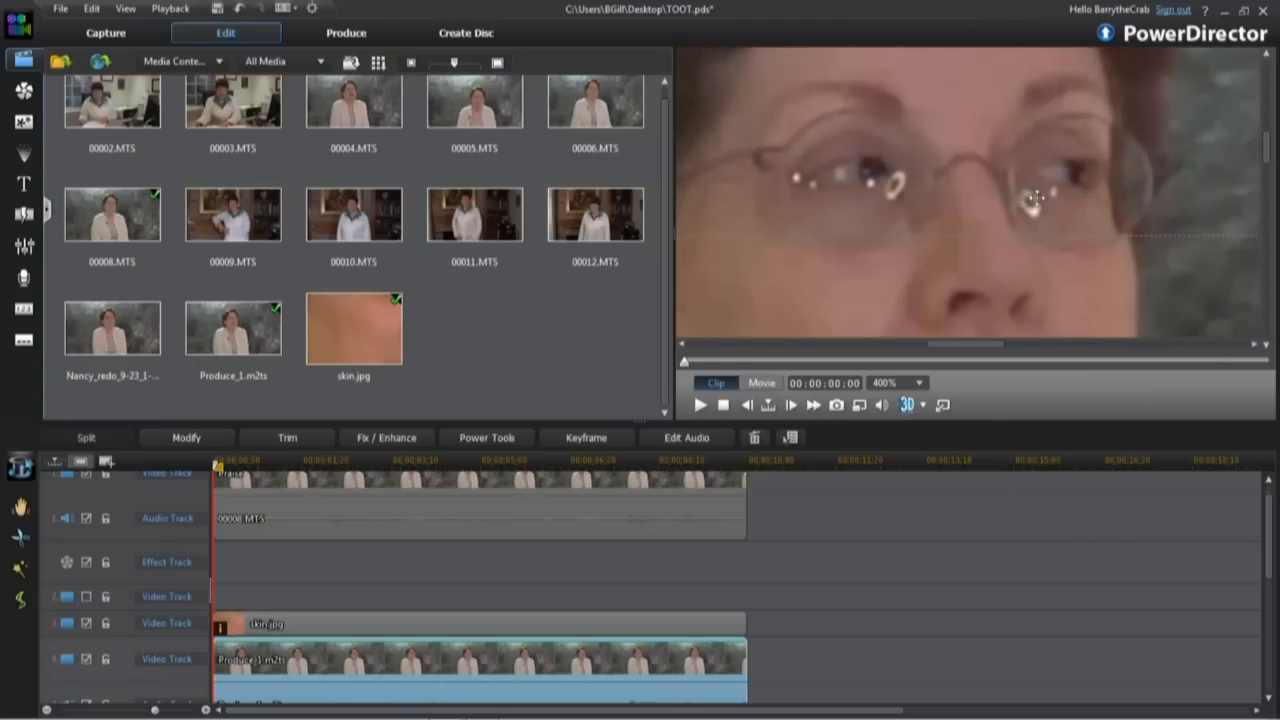
mouse_move(1032, 212)
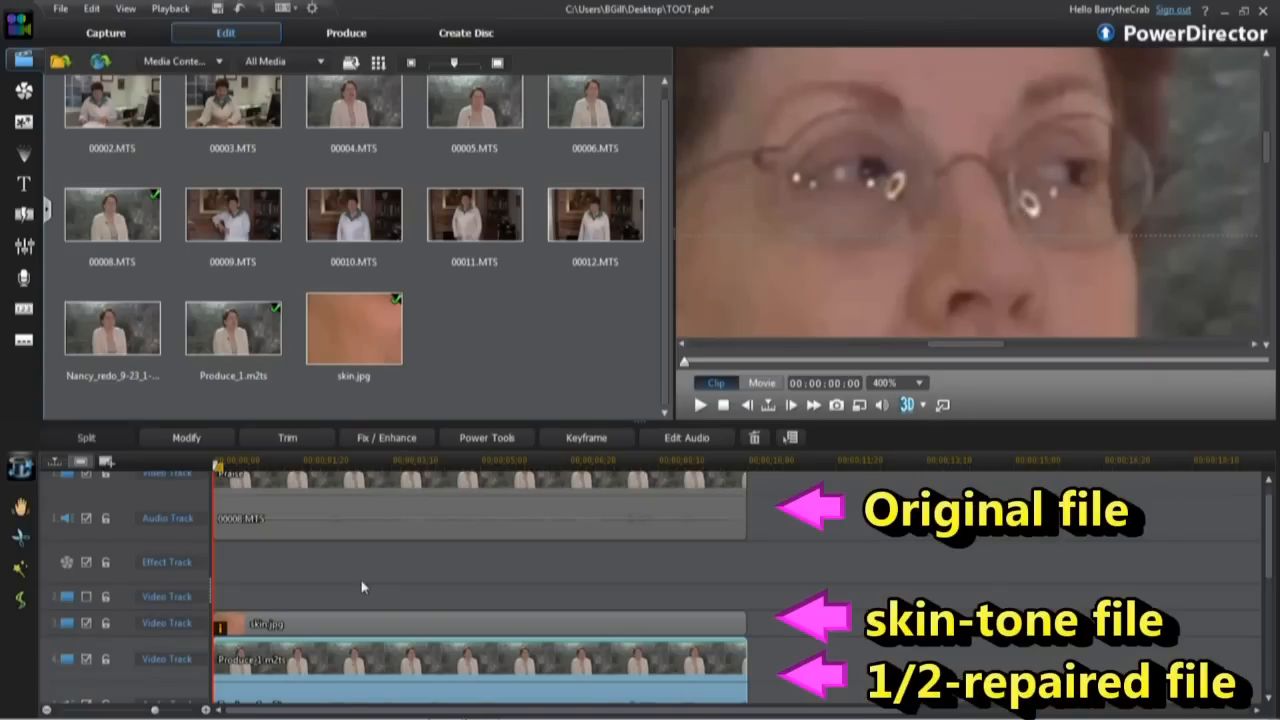
mouse_move(352, 632)
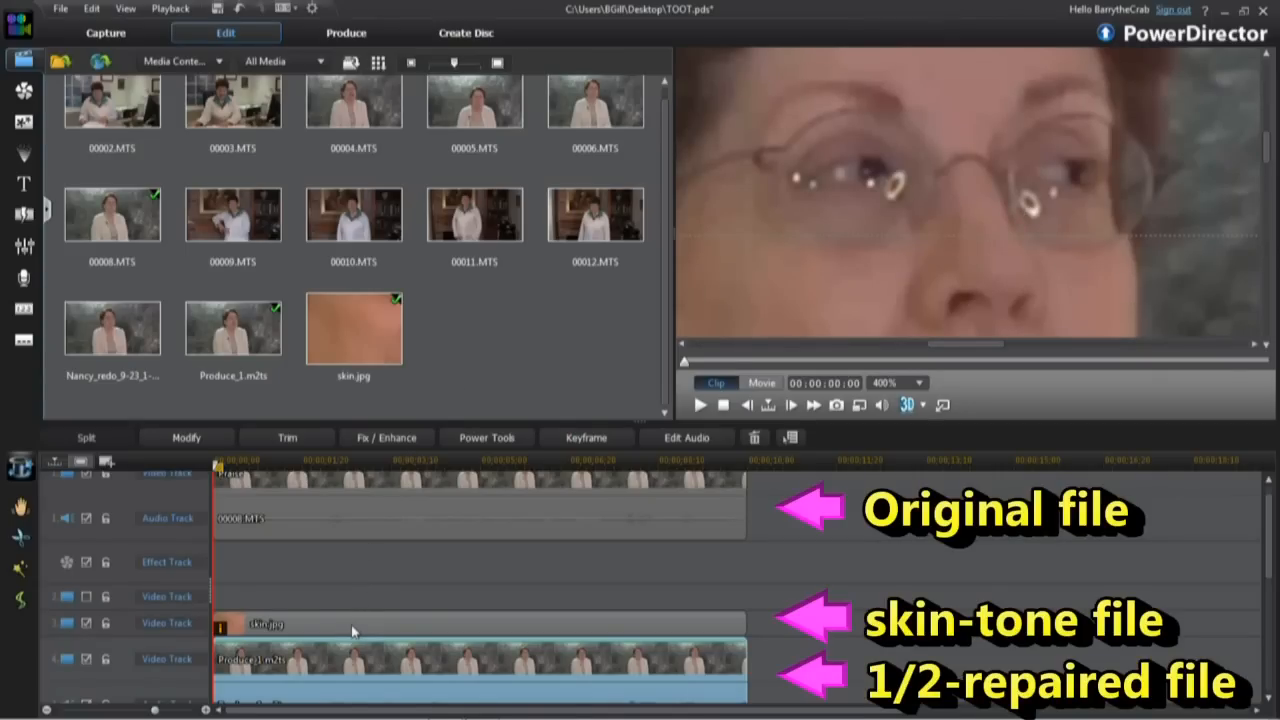
mouse_move(336, 496)
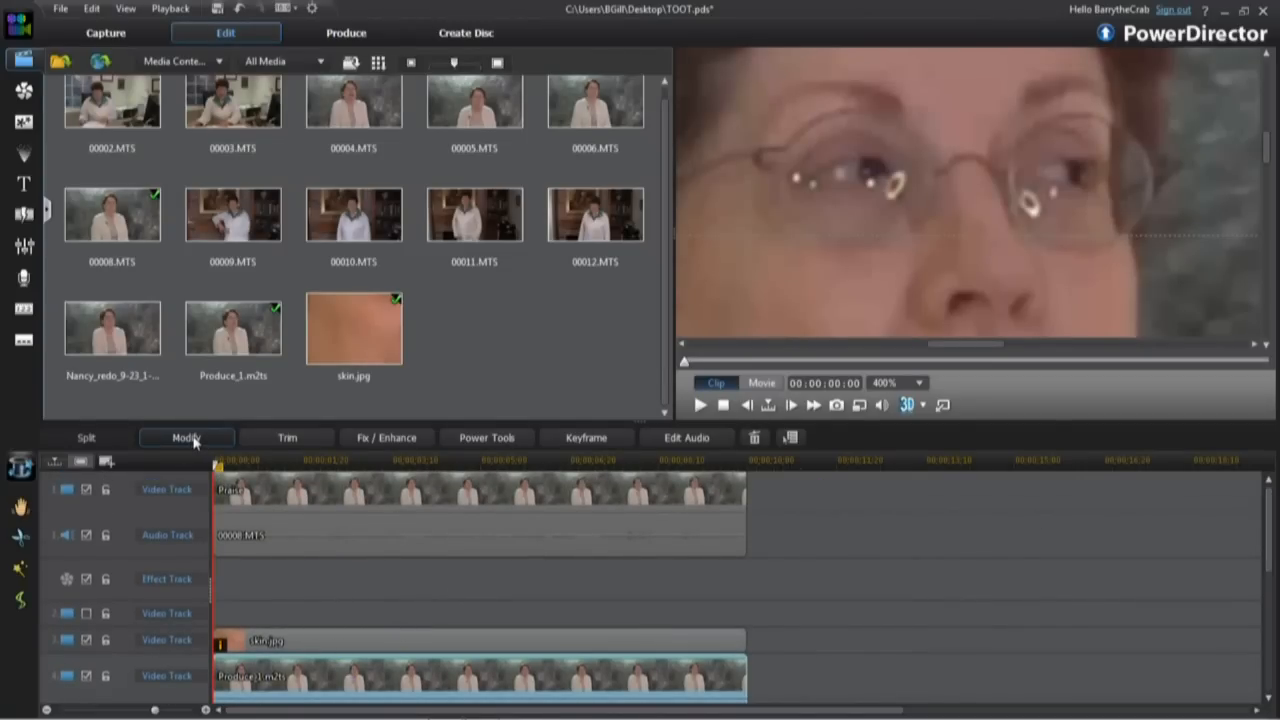
- Chroma-key the glare in Produce_1.m2ts with intensity tolerance 18 and hue tolerance 41, then save
left_click(186, 436)
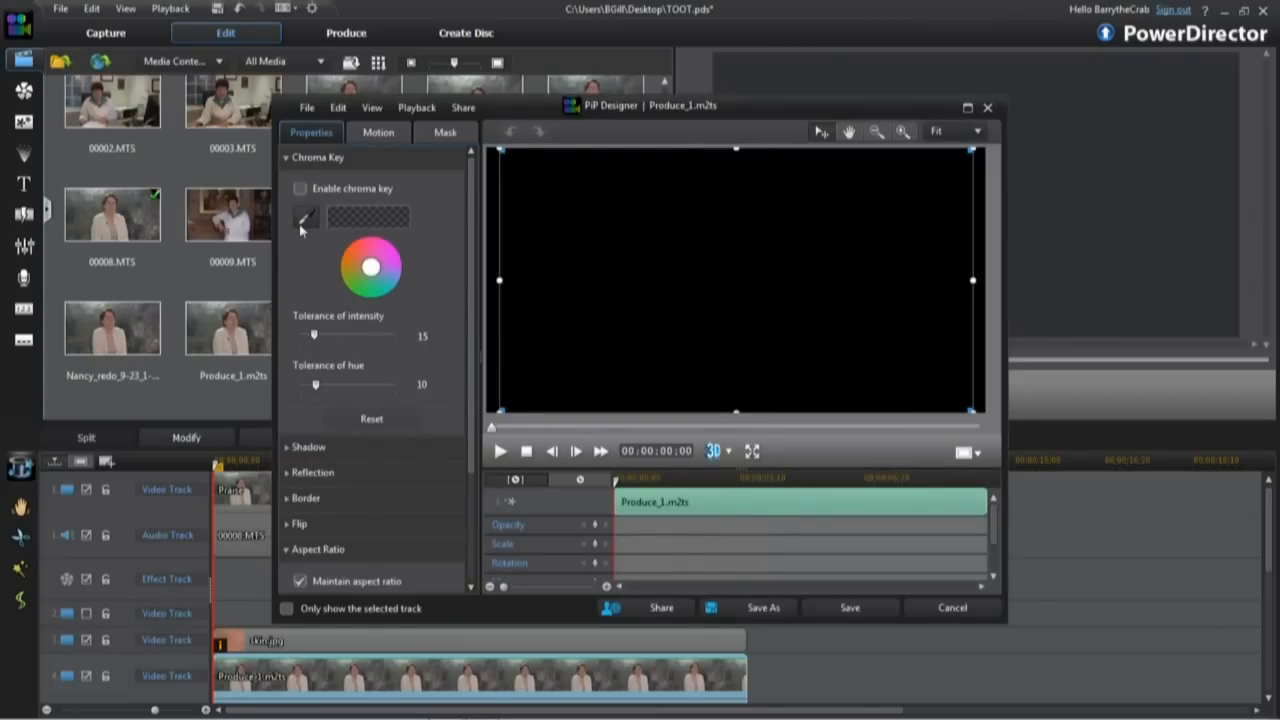
left_click(300, 188)
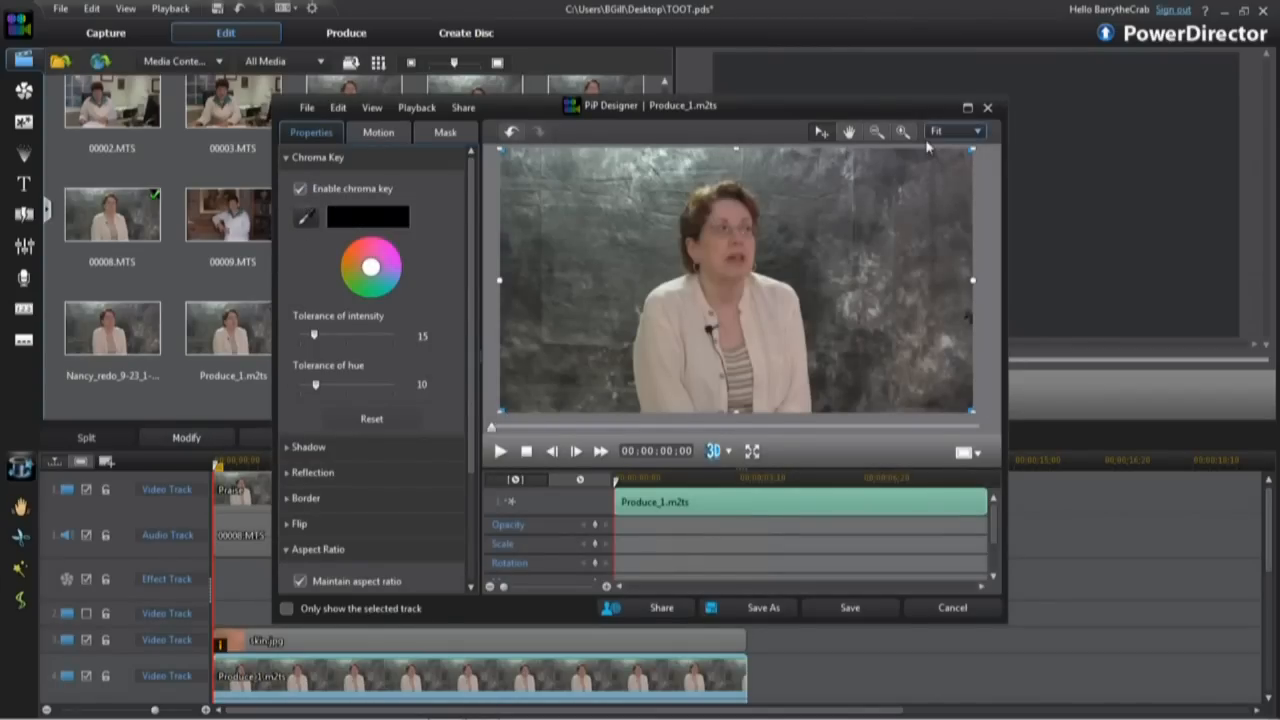
left_click(954, 132)
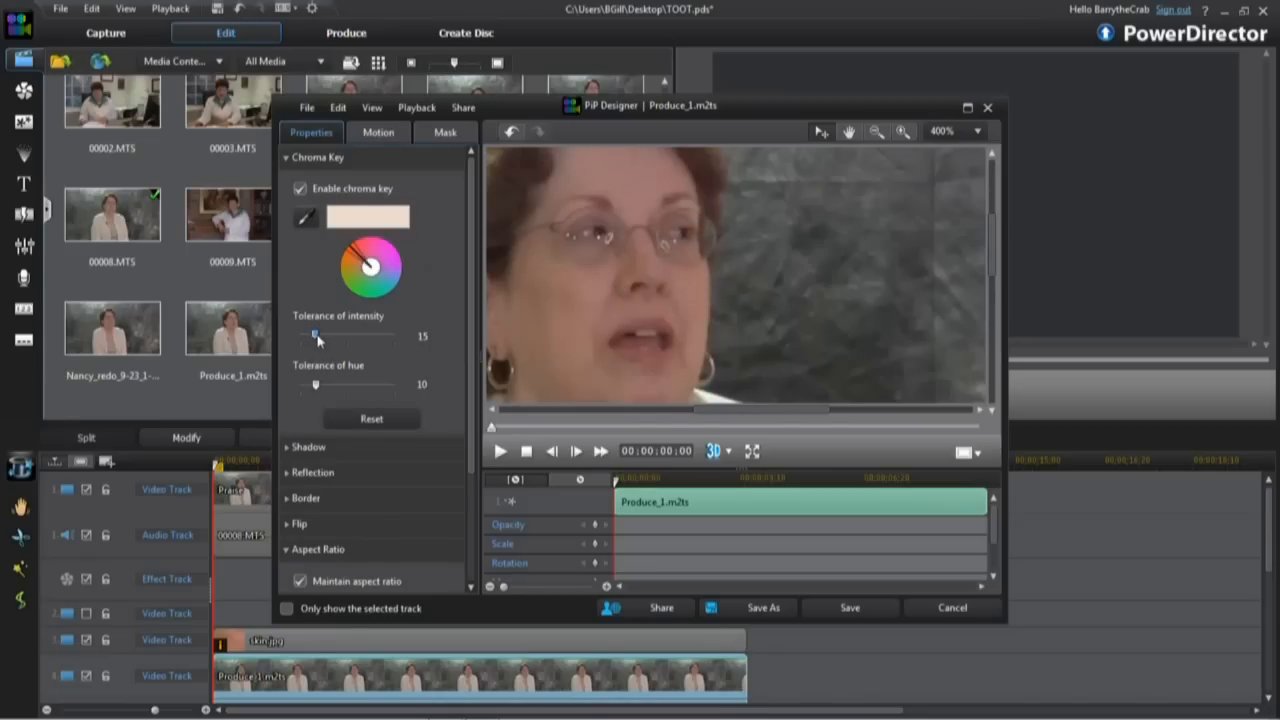
left_click_drag(314, 336, 350, 336)
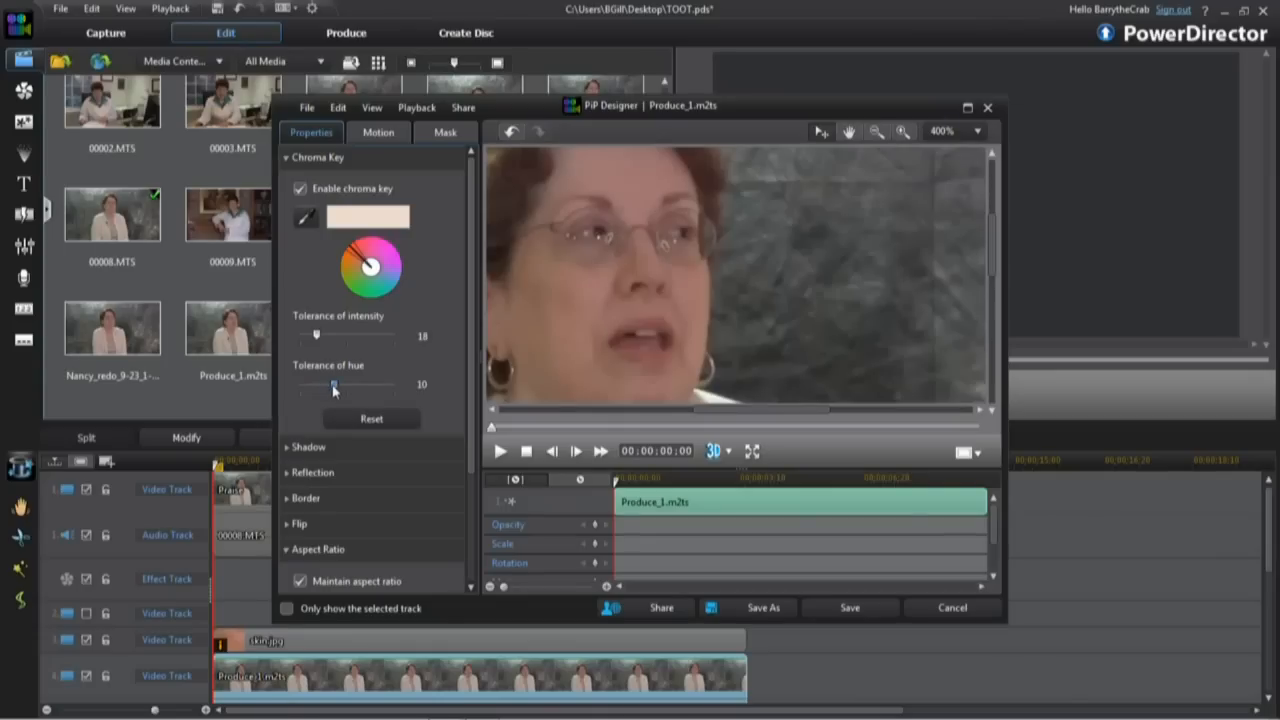
left_click_drag(334, 384, 364, 384)
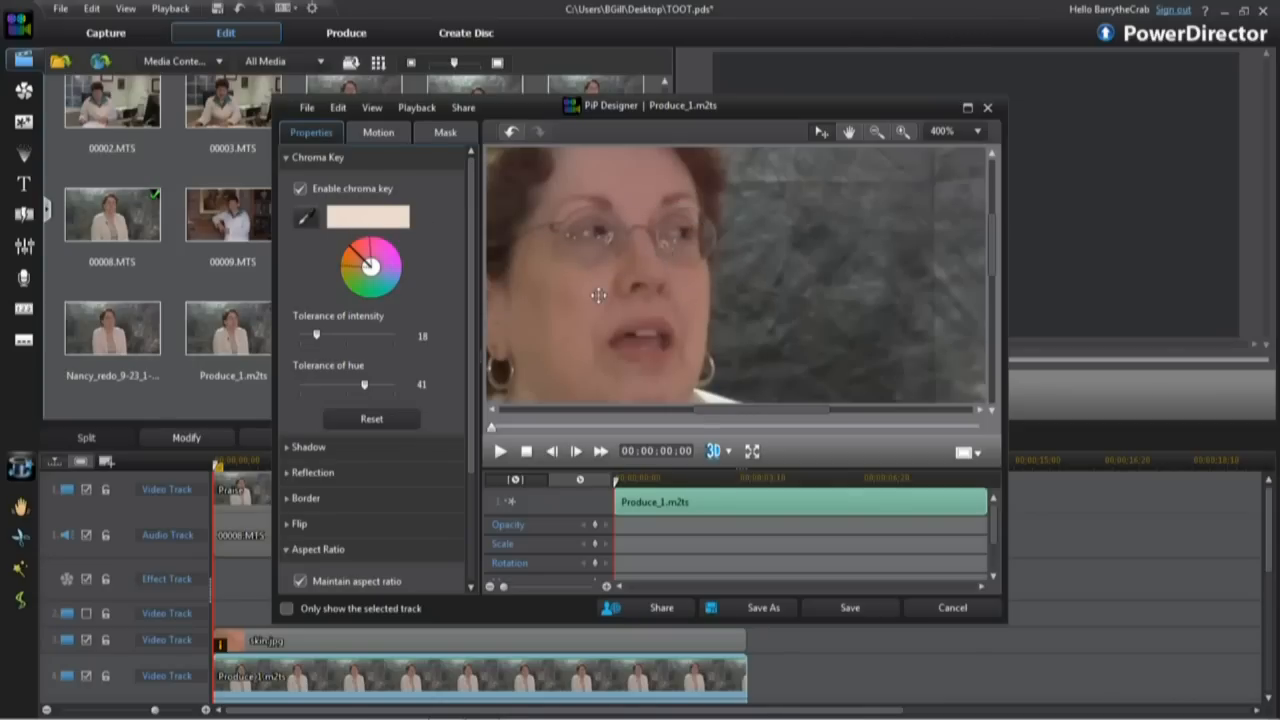
left_click(848, 608)
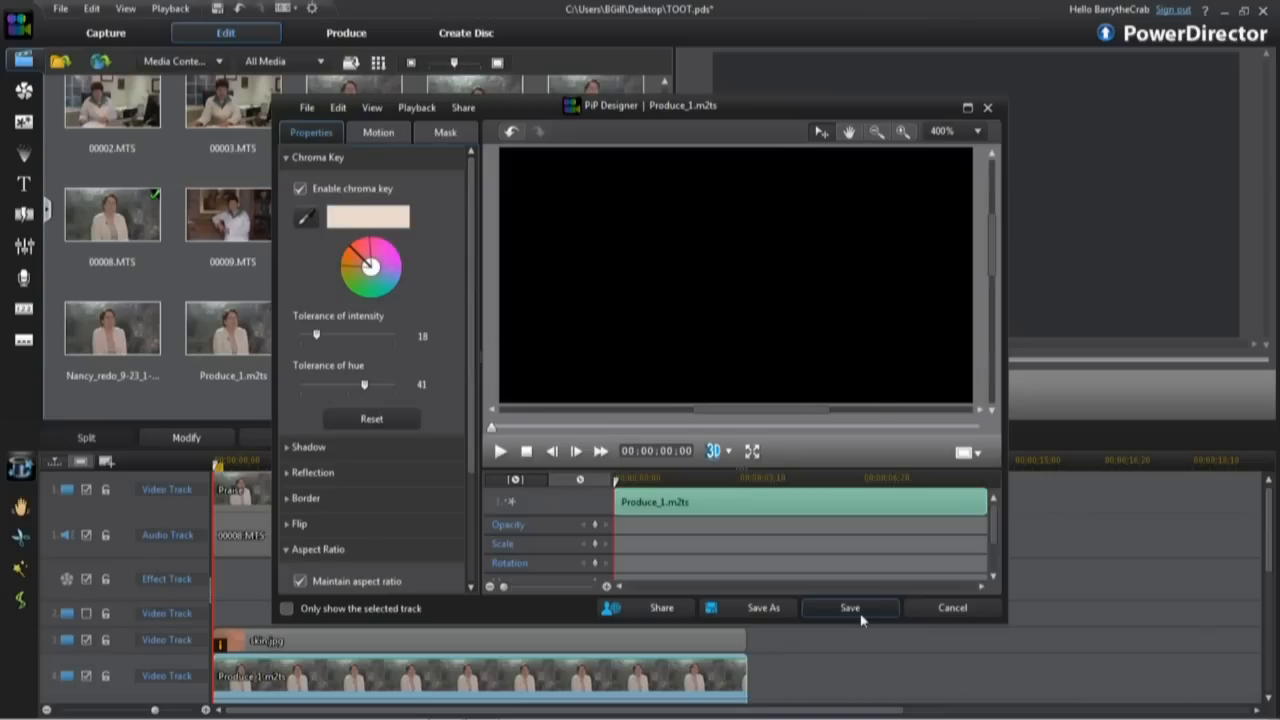
- Save the glare chroma-key, fit the preview to frame and play the full composited movie
left_click(848, 608)
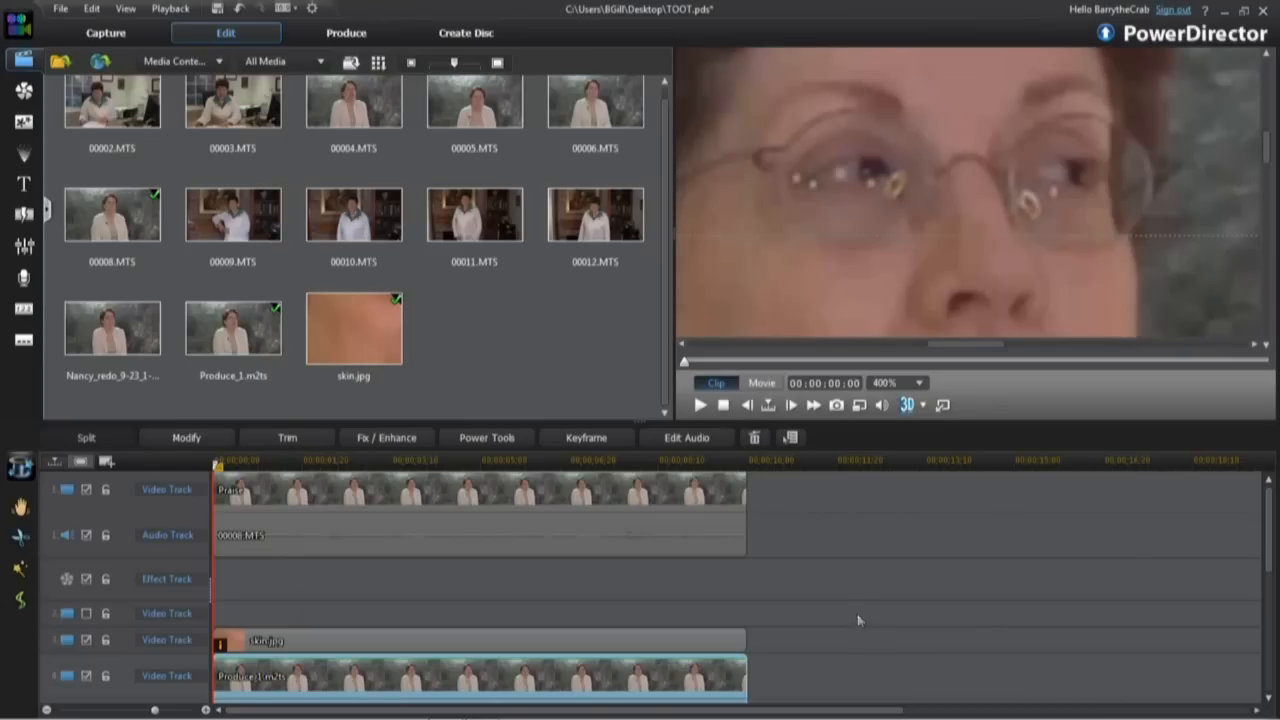
left_click(922, 384)
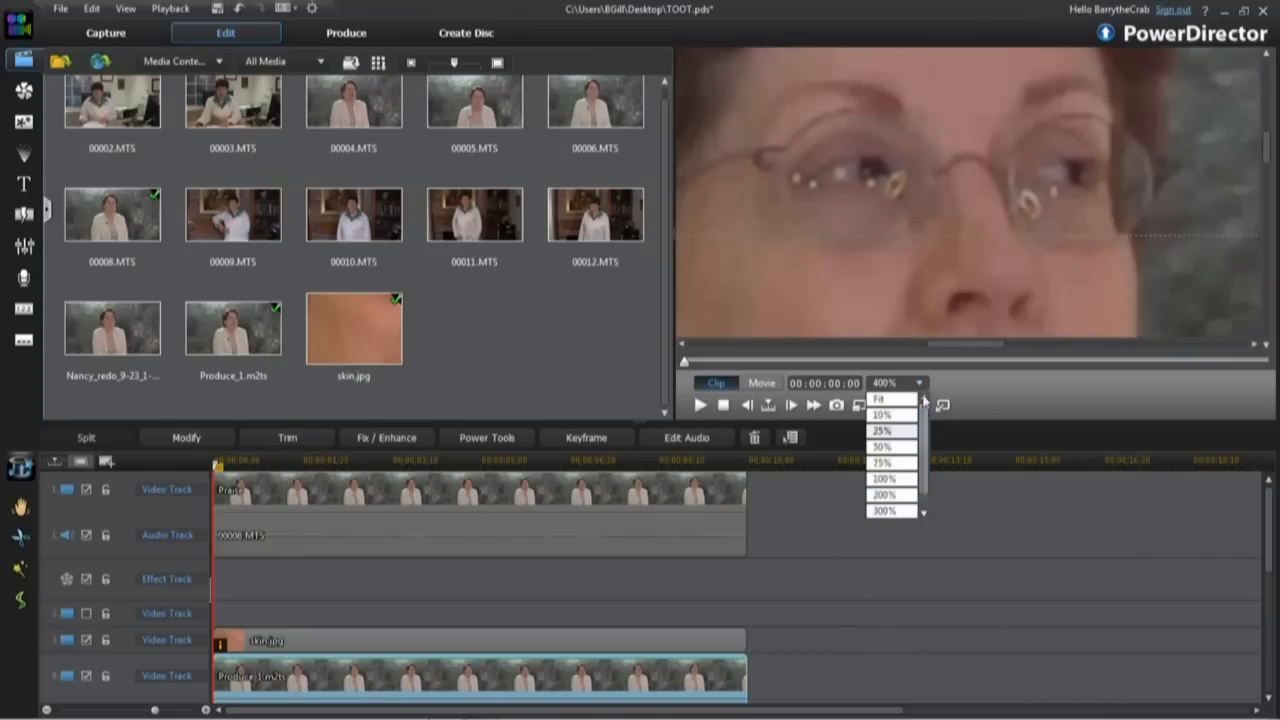
left_click(880, 398)
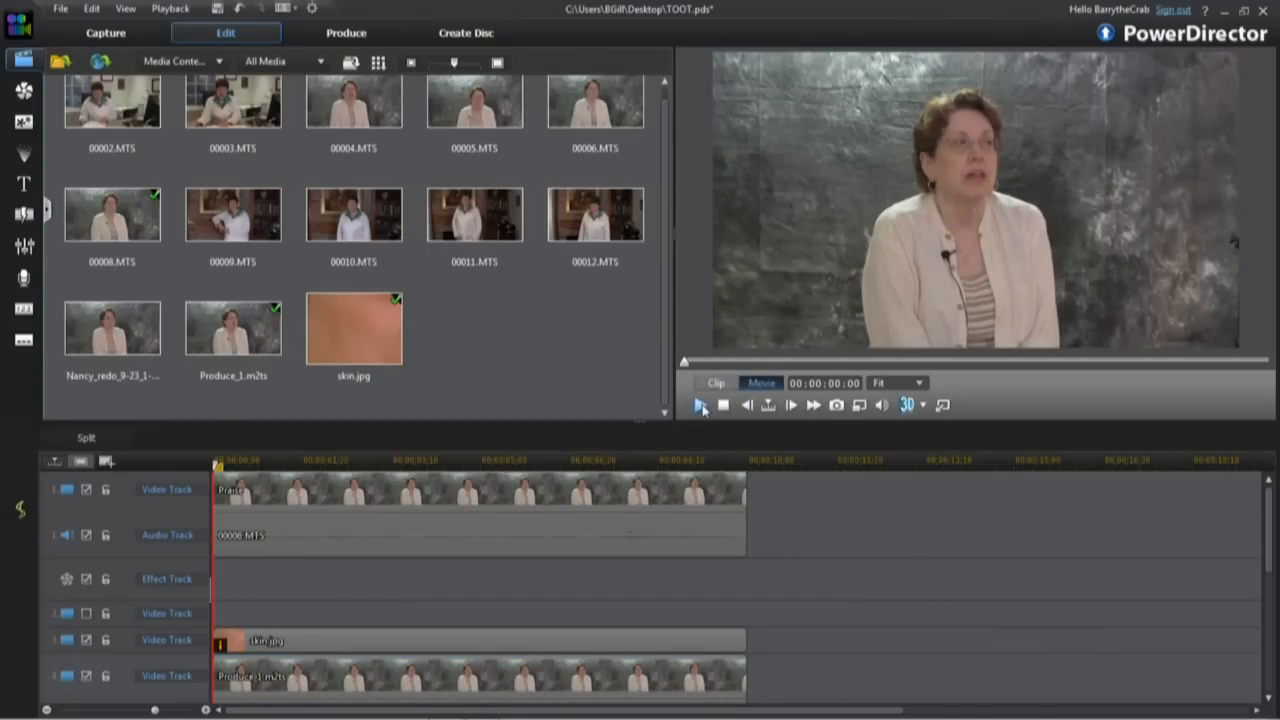
left_click(700, 404)
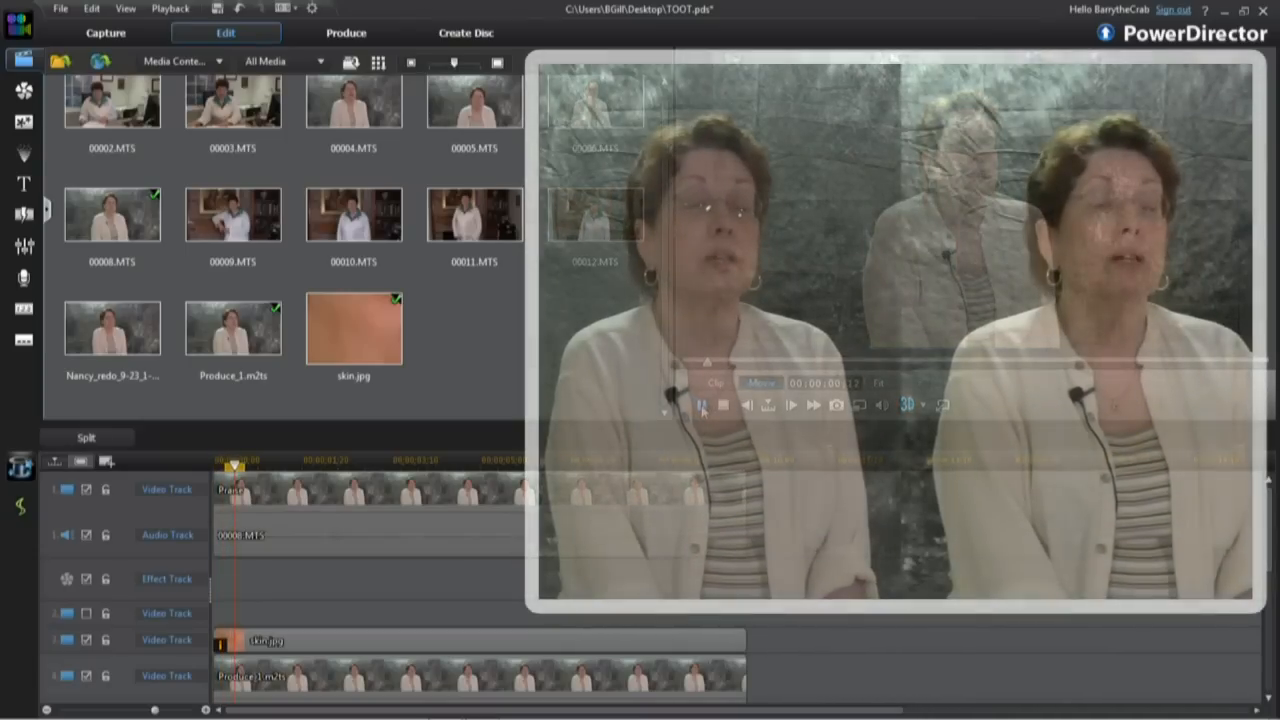